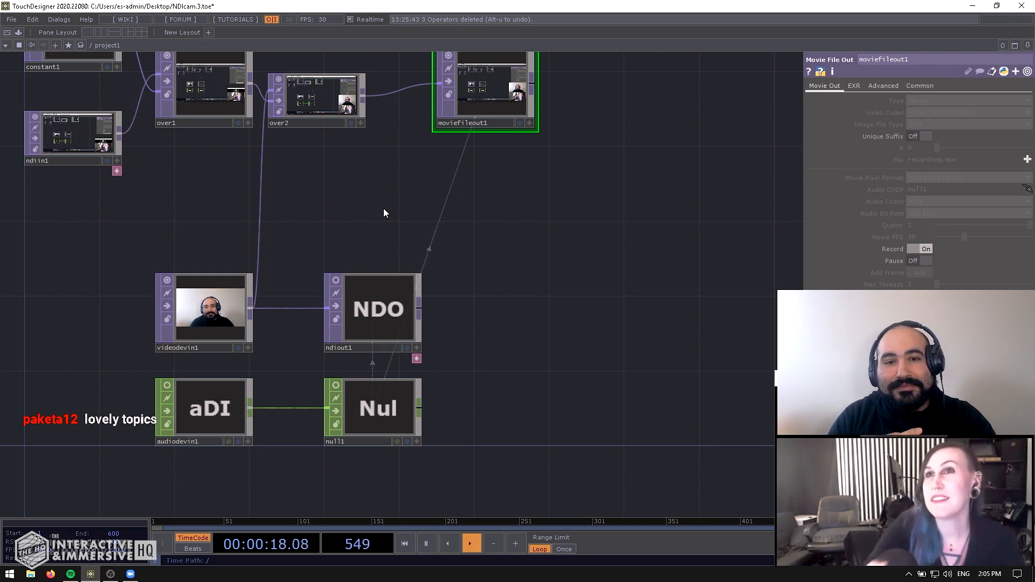
Create a Fan CHOP, fan1, in an empty area of the network.
click(404, 544)
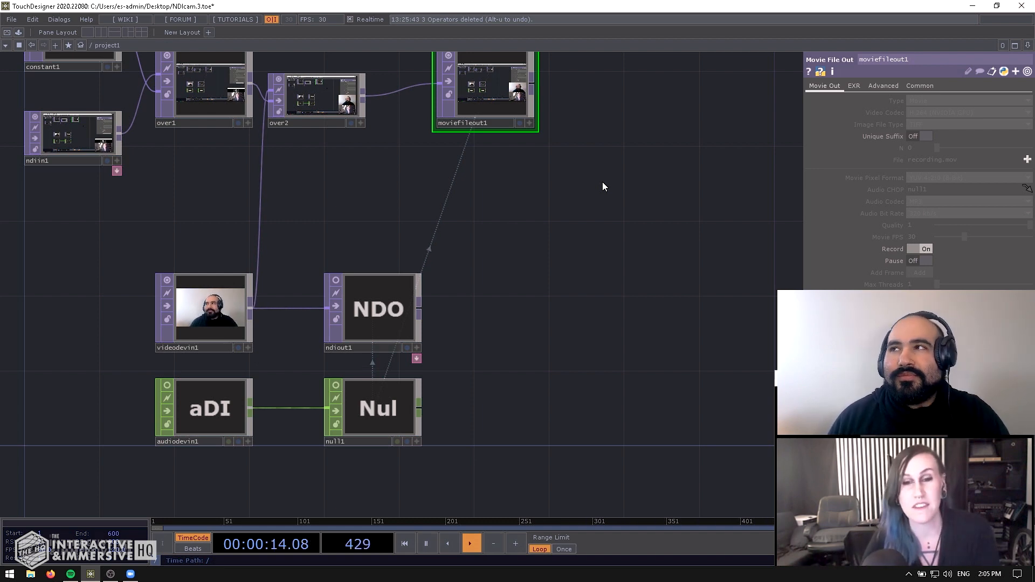
mouse_move(561, 143)
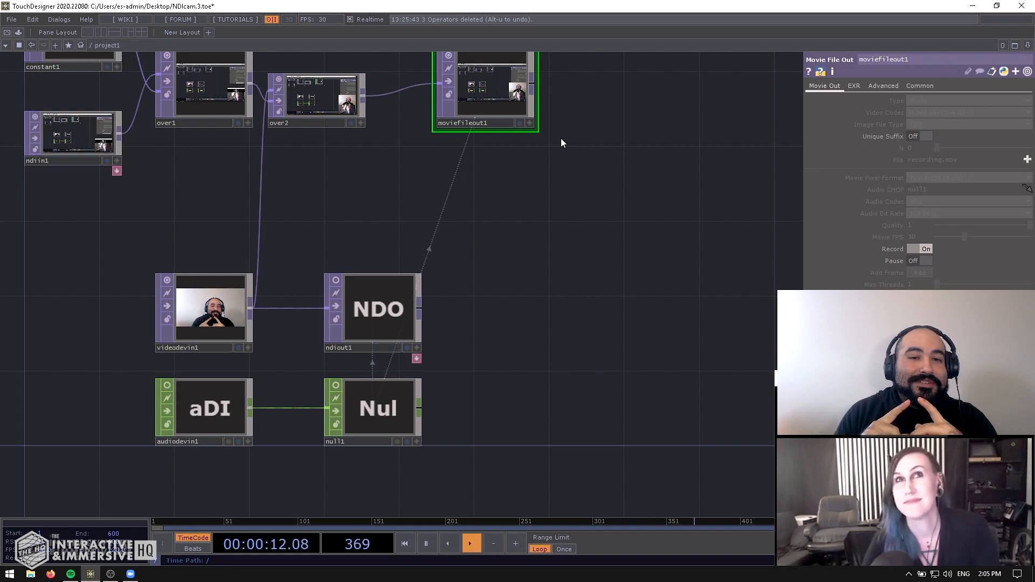
mouse_move(558, 187)
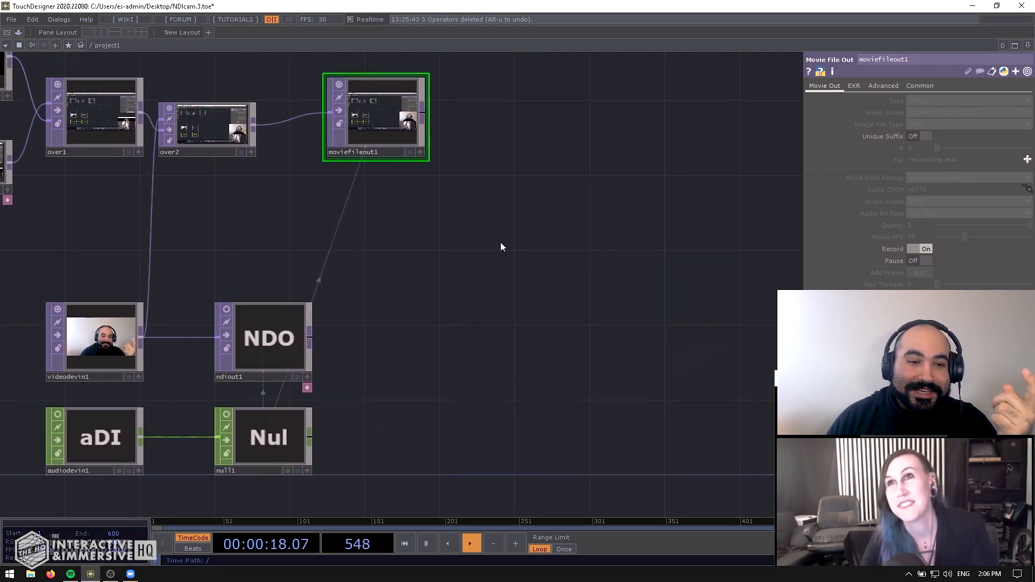
click(404, 544)
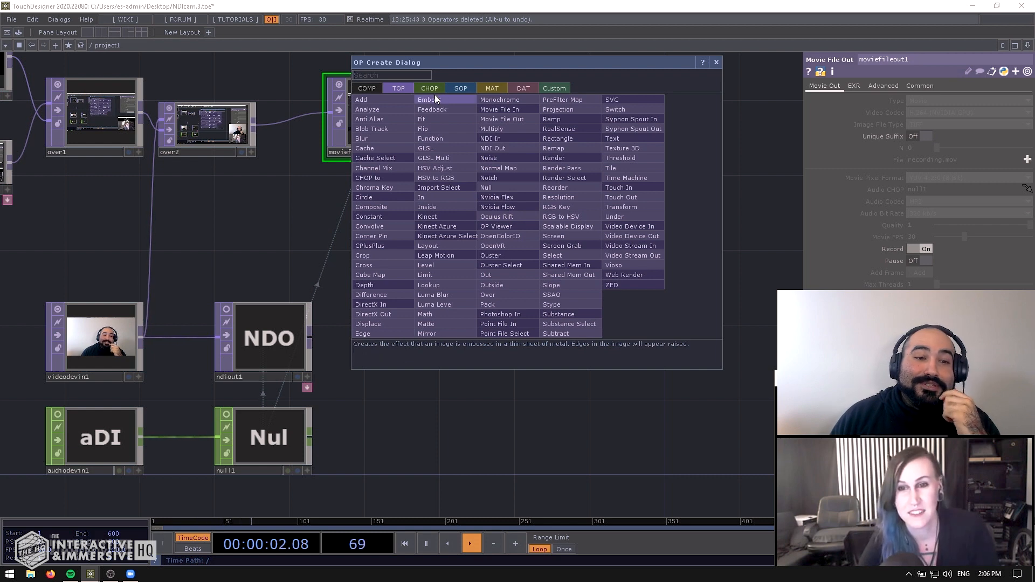
click(429, 88)
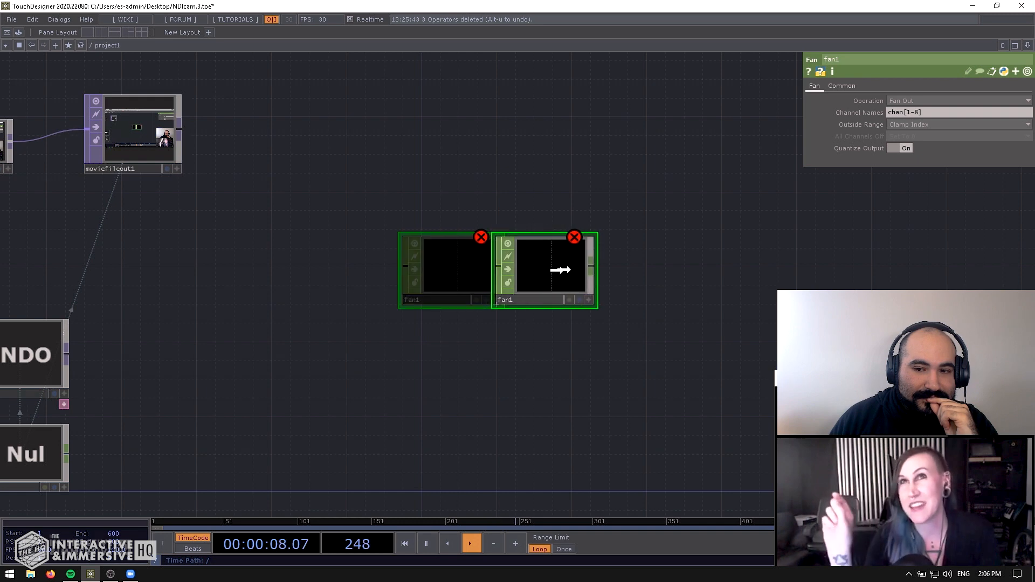
click(481, 236)
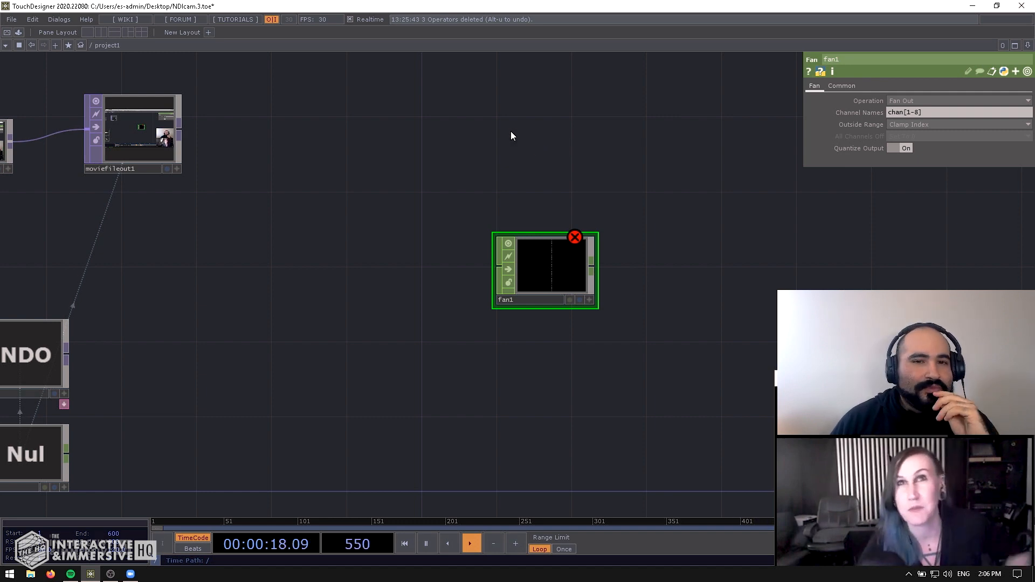
Add a Constant CHOP wired into fan1 with Value 0 set to 2.
click(404, 544)
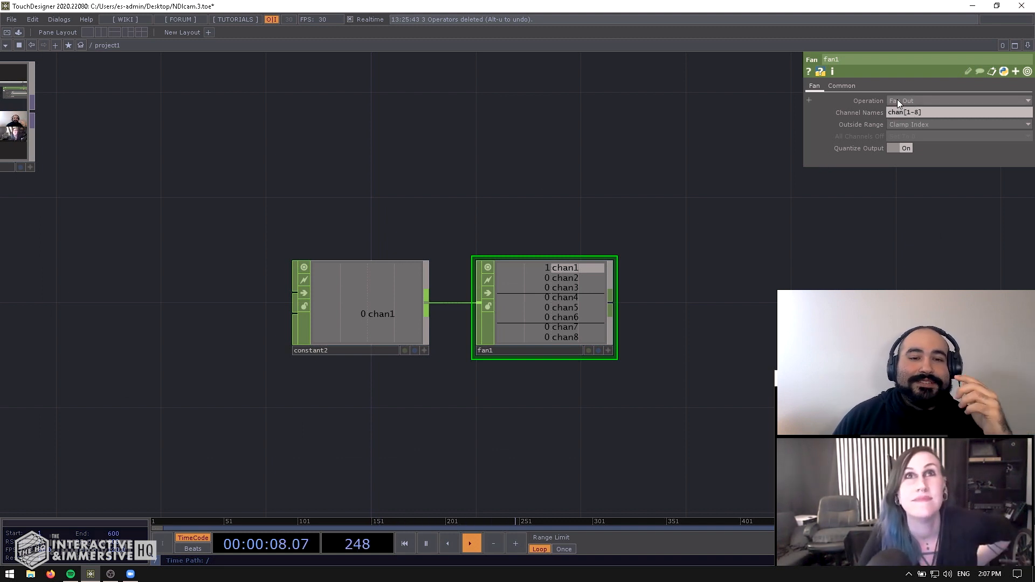
click(360, 307)
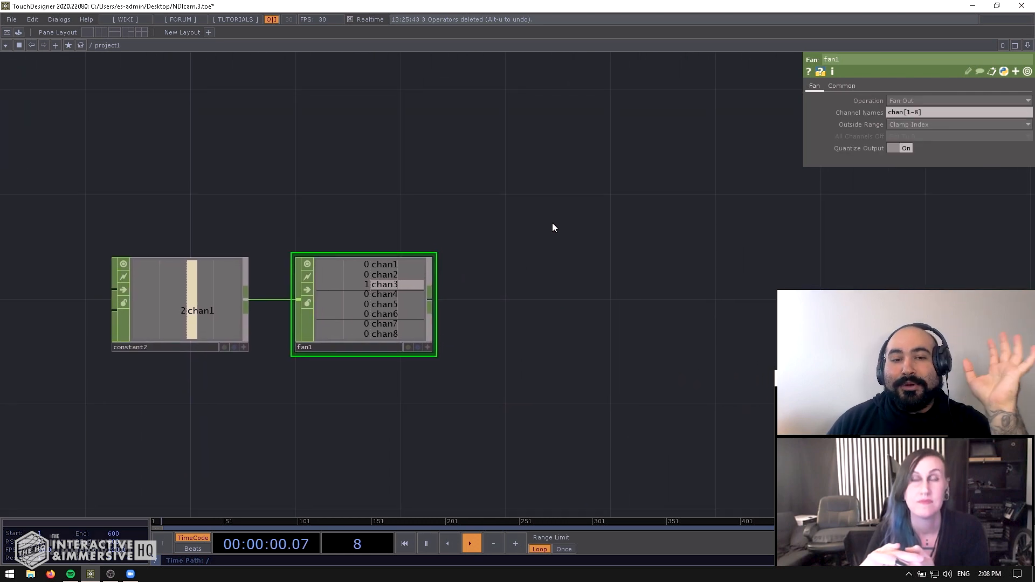
Create a Movie File In TOP and browse to C:\Program Files\TouchDesigner\Samples footage.
double_click(553, 228)
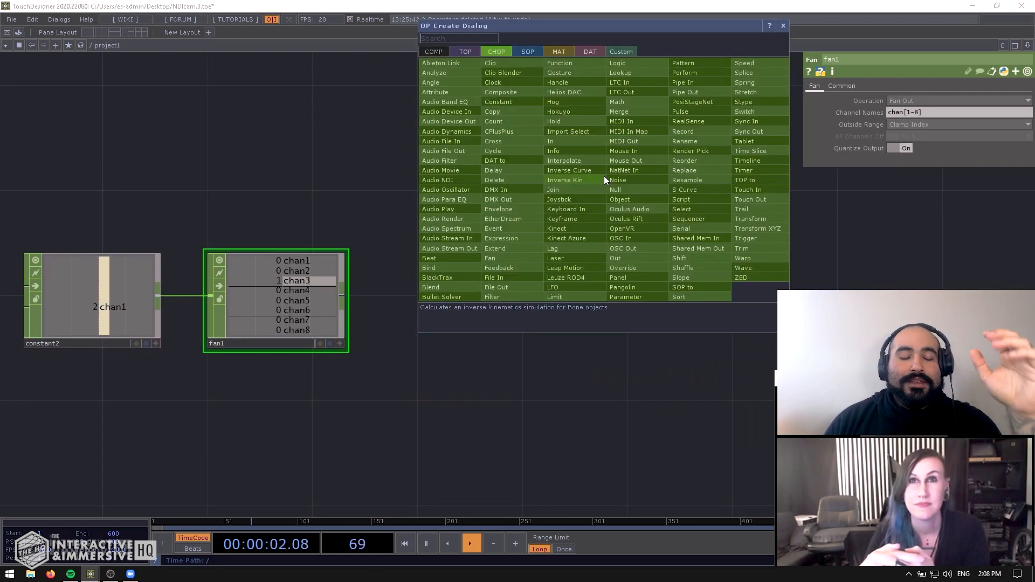
text(movie)
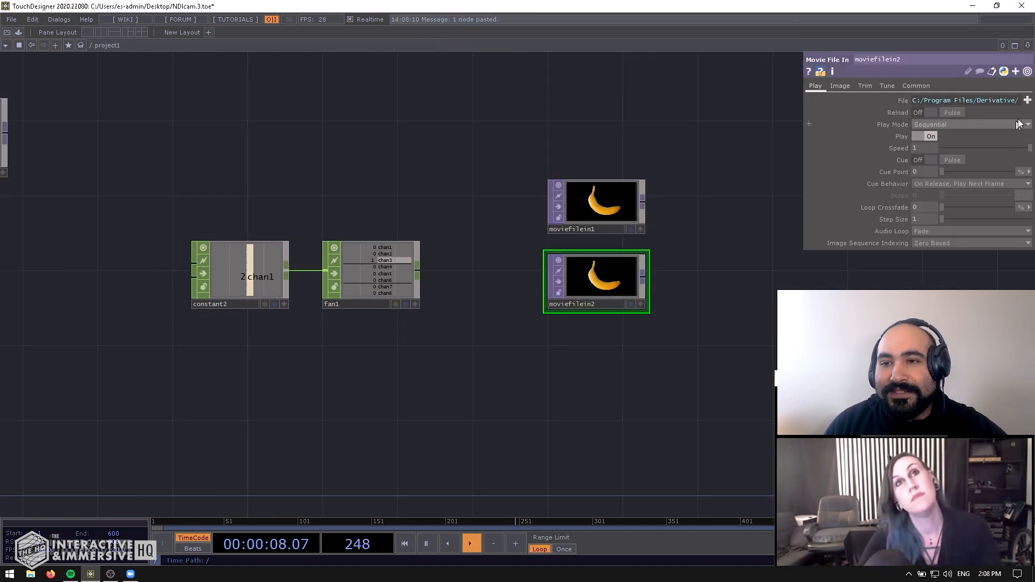
click(1027, 101)
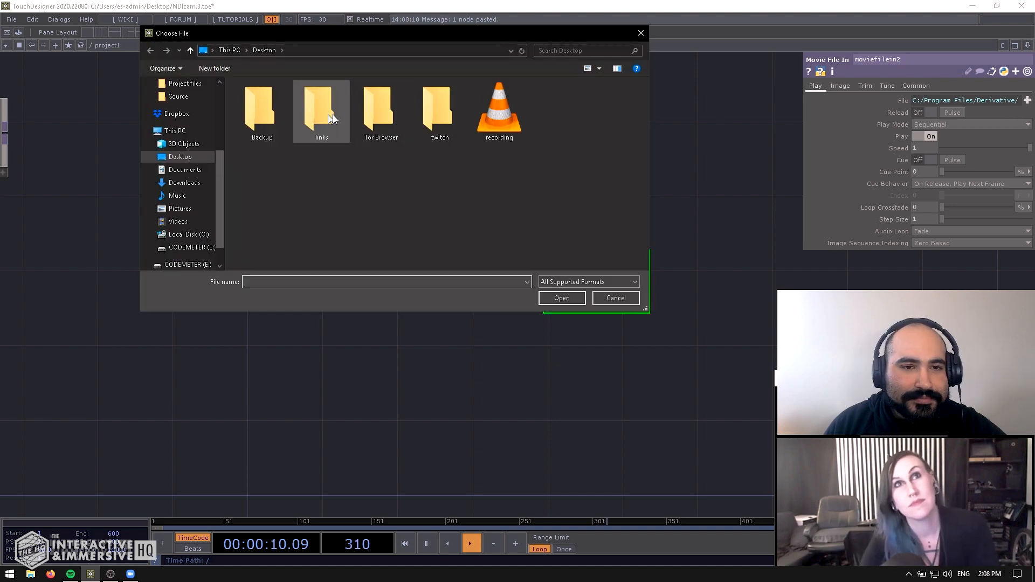
click(175, 130)
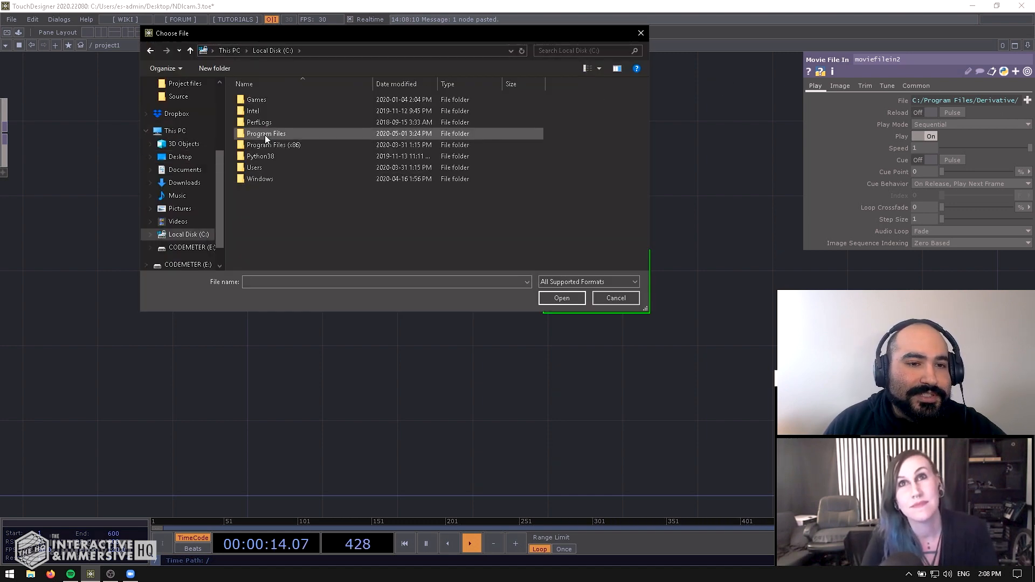
double_click(265, 133)
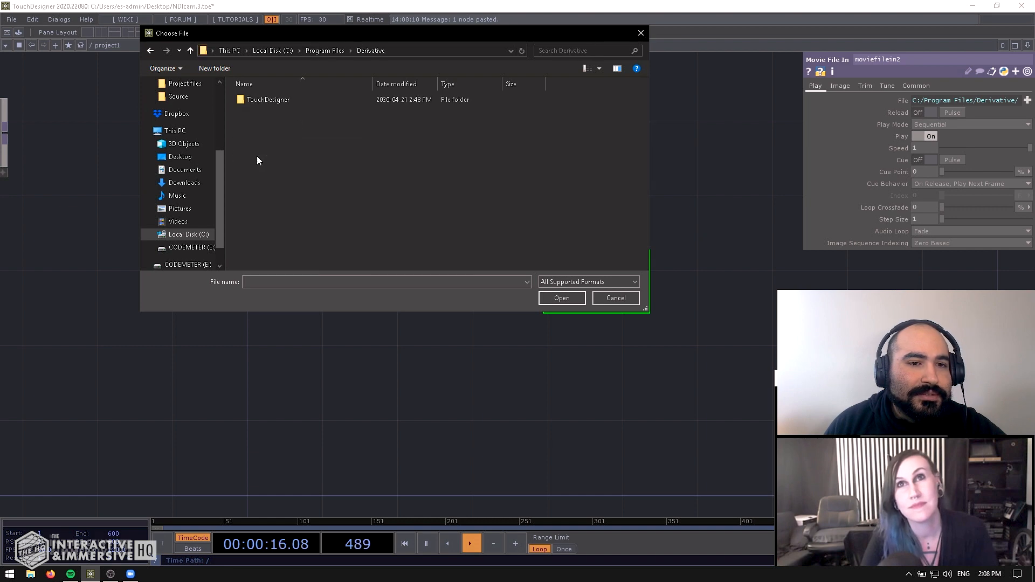
double_click(268, 99)
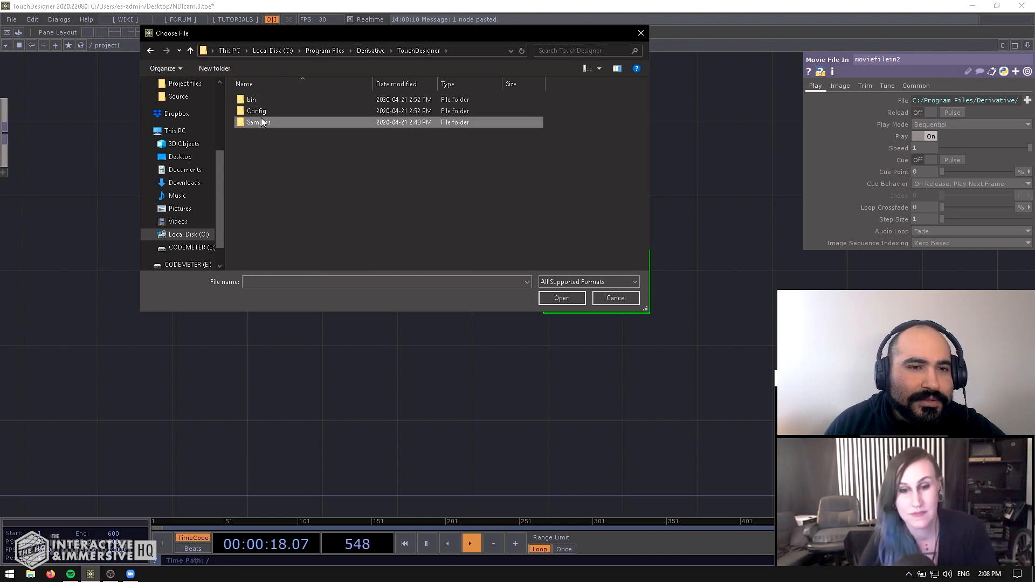
double_click(259, 123)
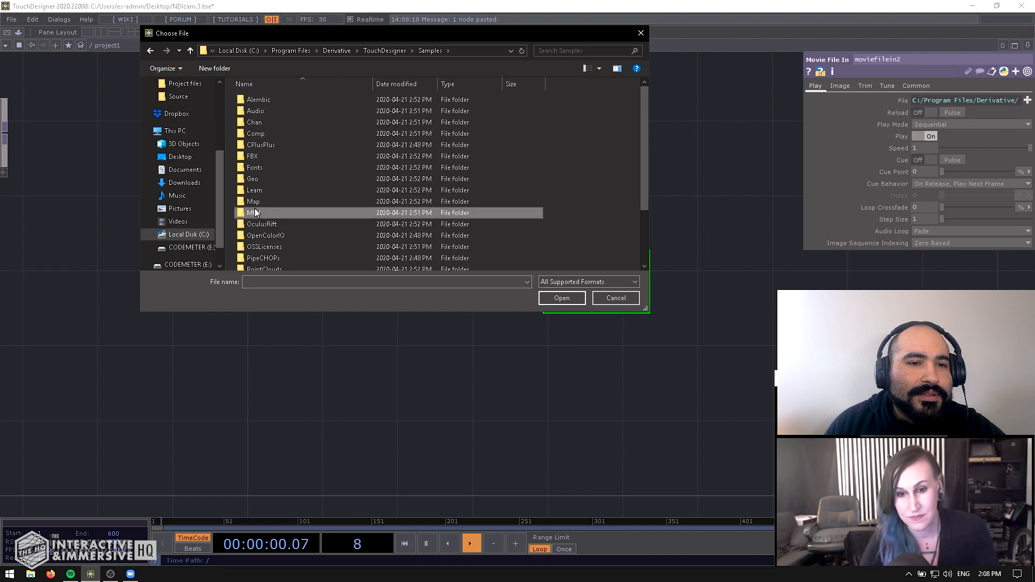
double_click(254, 213)
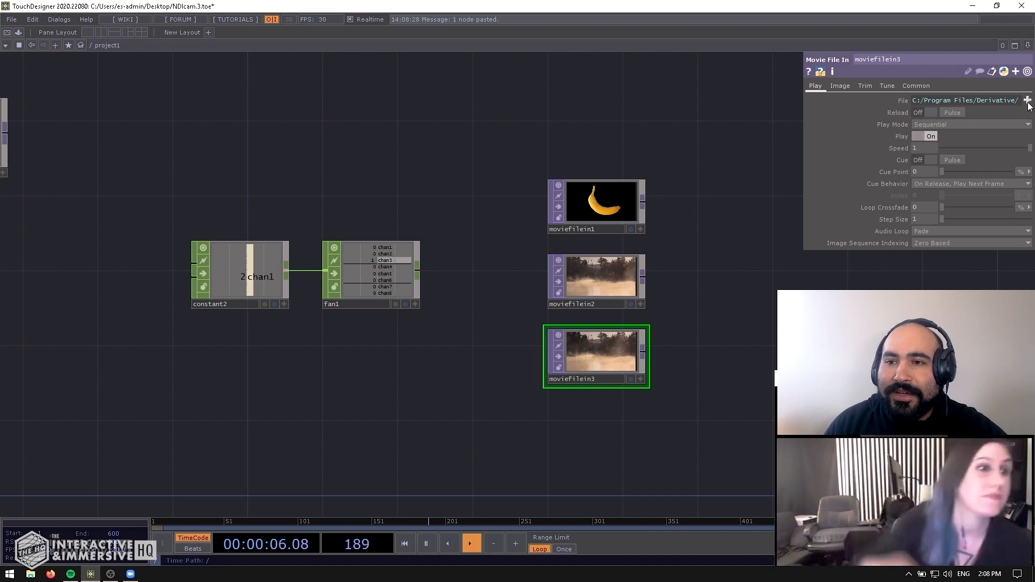
Load different footage into moviefilein3 and set fan1's Channel Names to chan[1-3].
click(1027, 100)
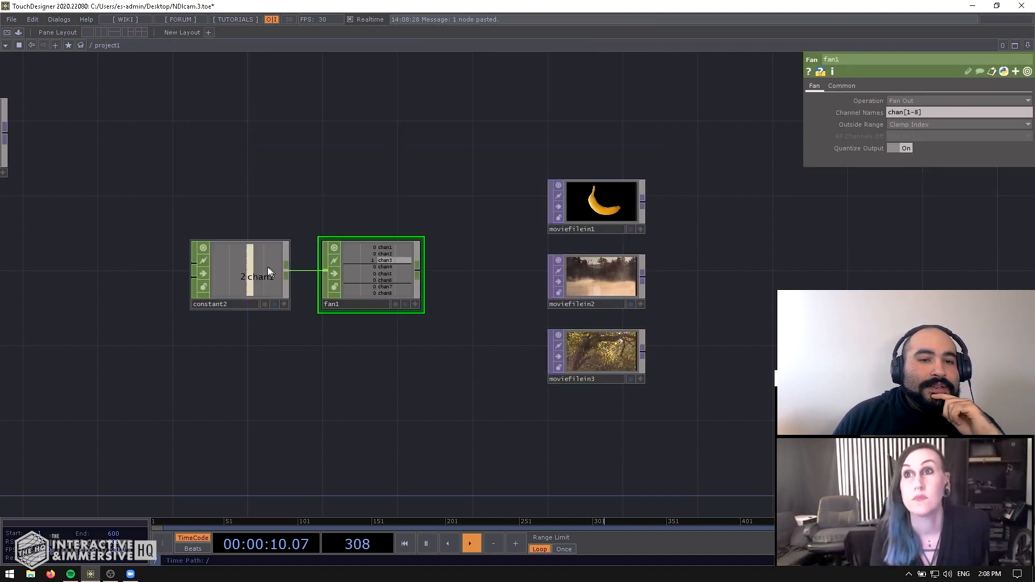
click(240, 275)
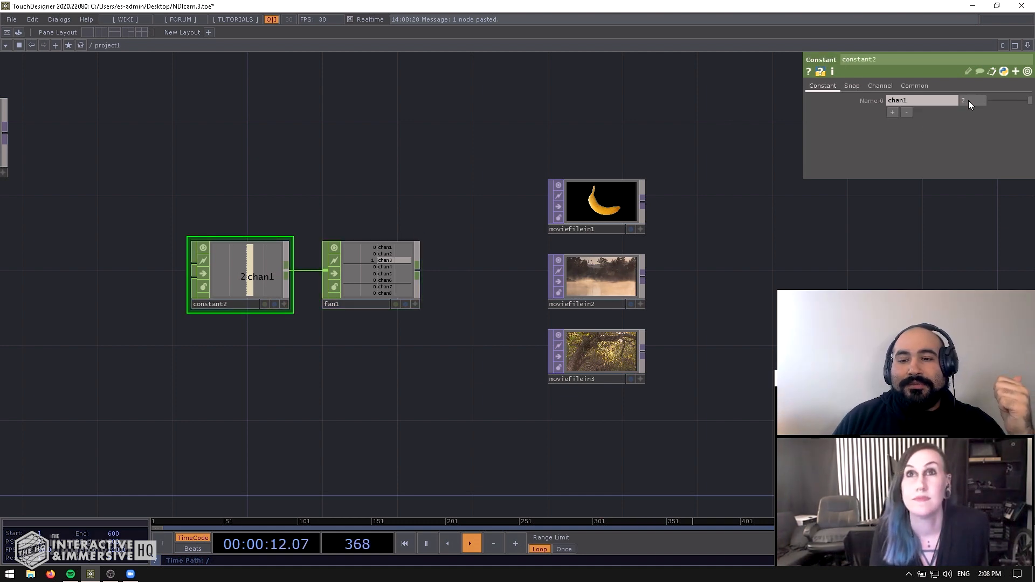
mouse_move(977, 107)
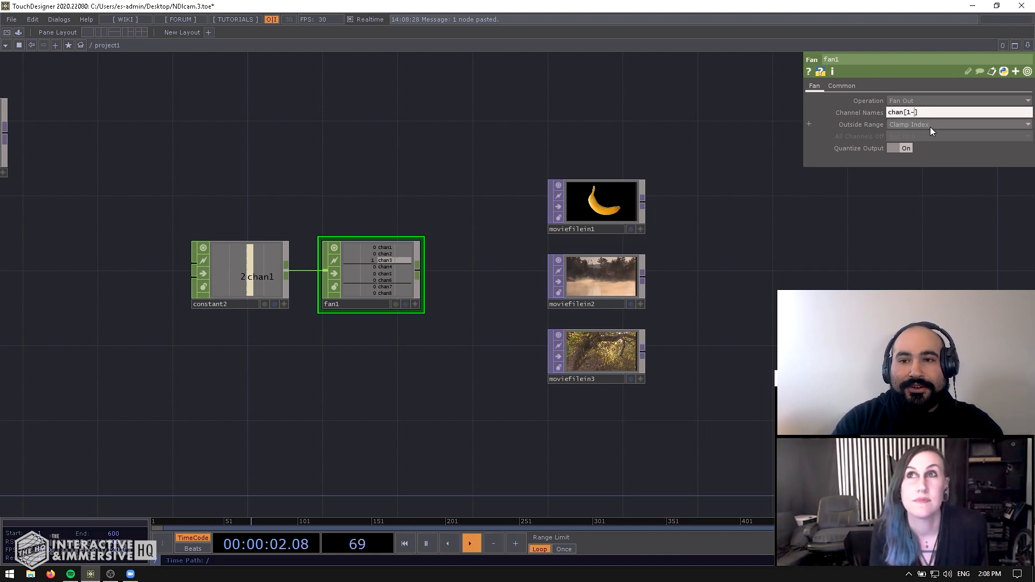
click(239, 275)
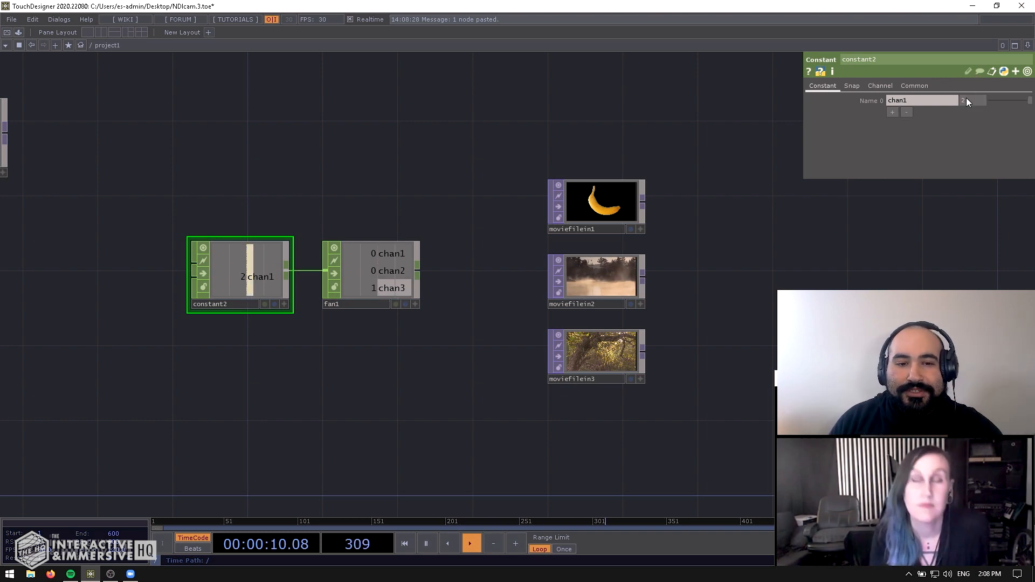
Append Filter and Null CHOPs after fan1 and inspect the new Null.
click(595, 205)
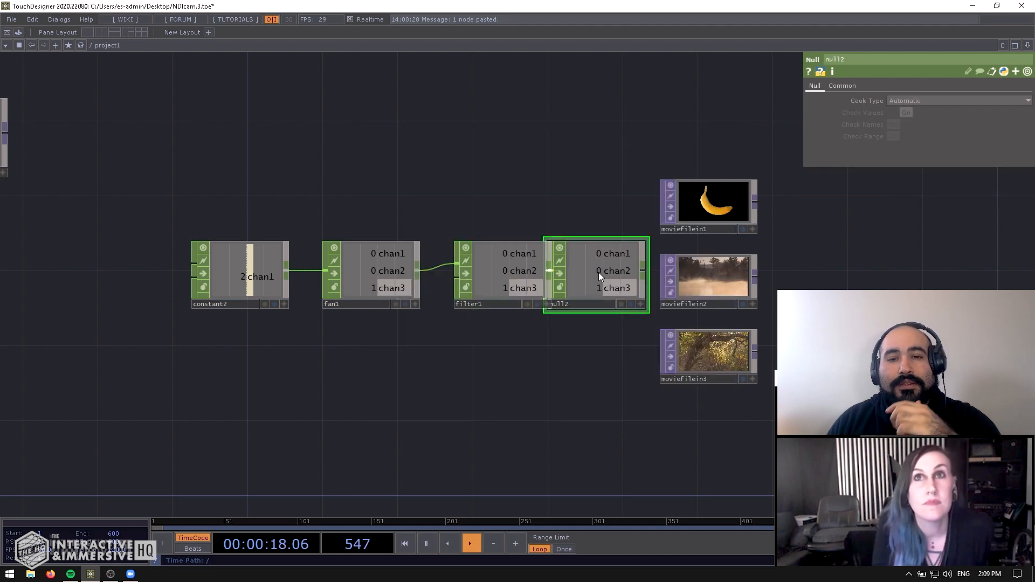
click(239, 276)
text(level)
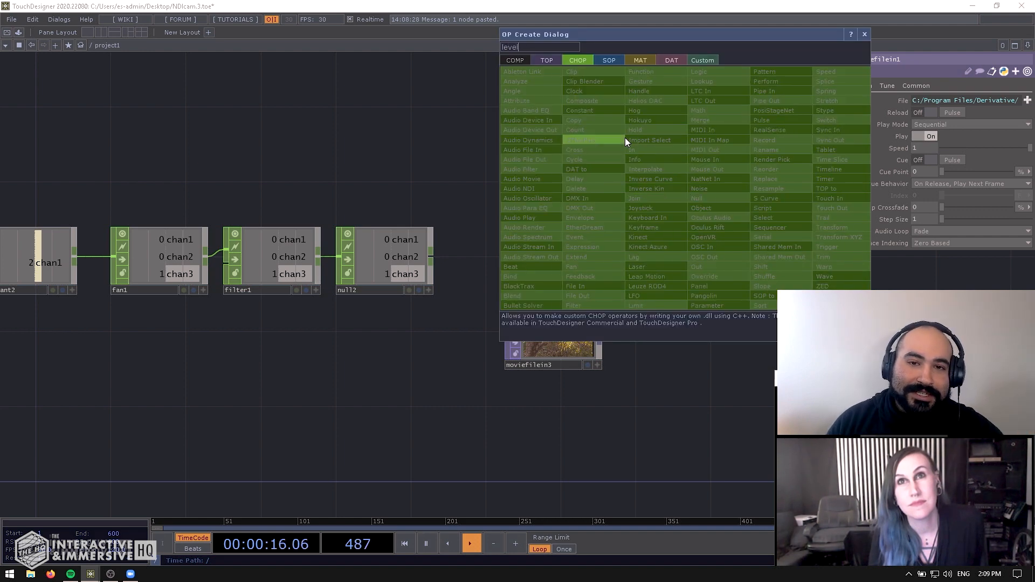
Create Level TOPs level1–level3, each wired from its own Movie File In.
click(546, 59)
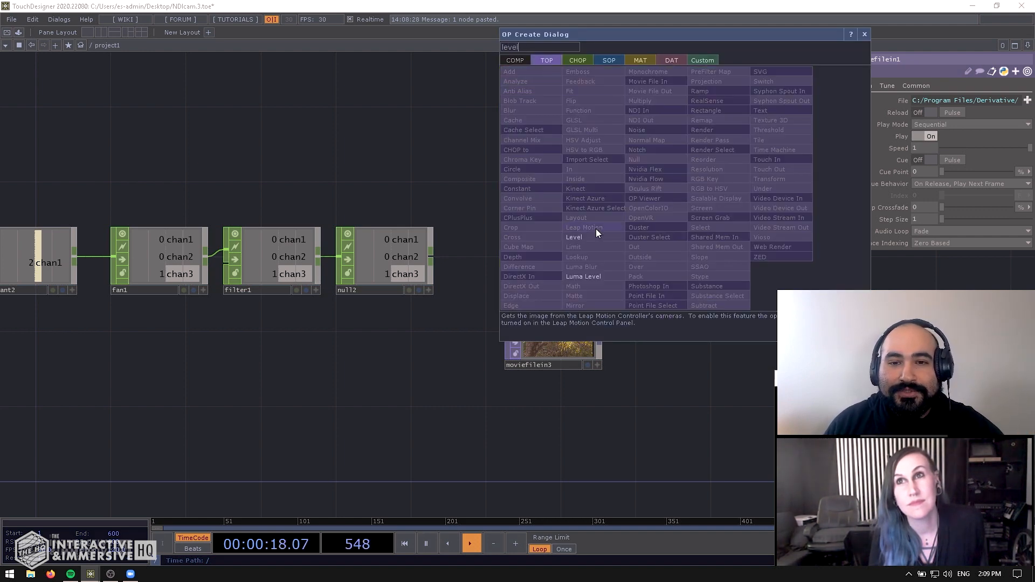
click(573, 238)
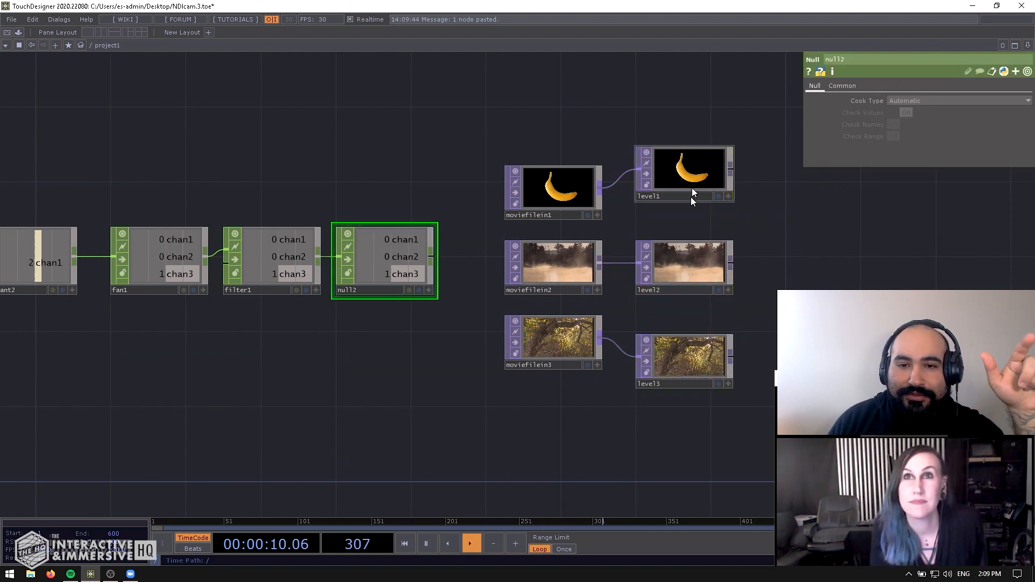
click(684, 192)
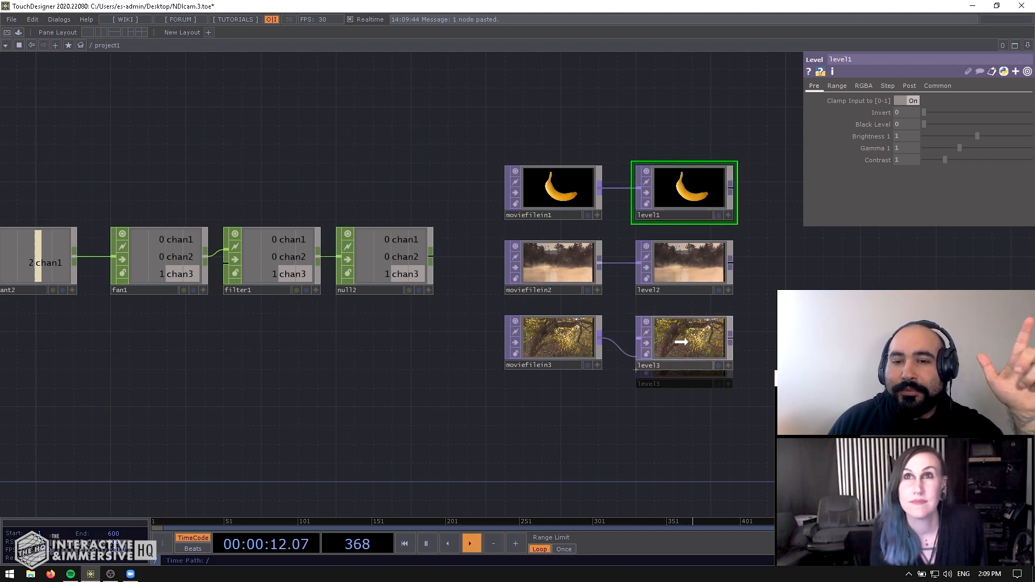
Reference null2 chan1–chan3 in level1–level3 Opacity, then change constant2's value.
click(909, 85)
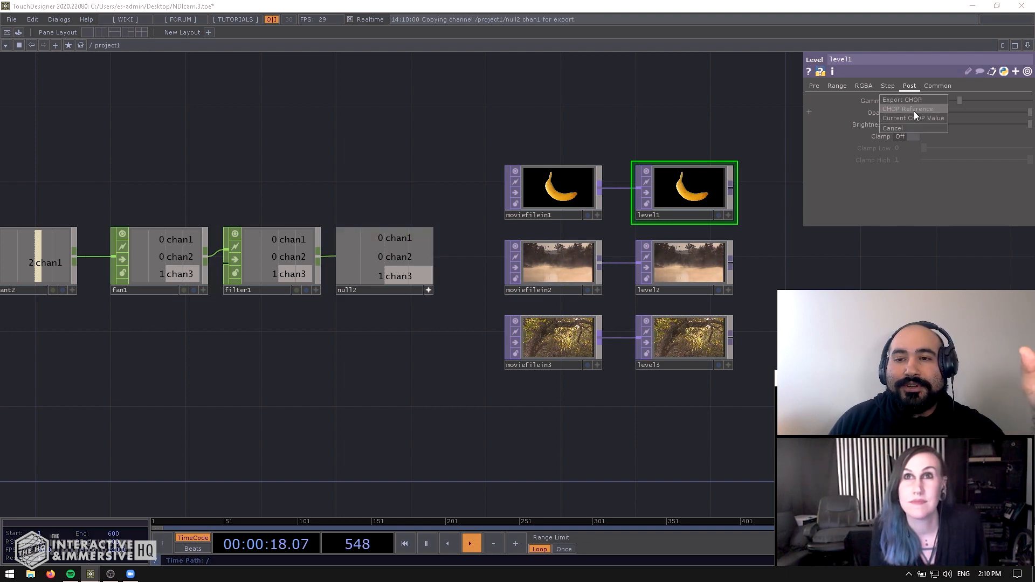
click(684, 265)
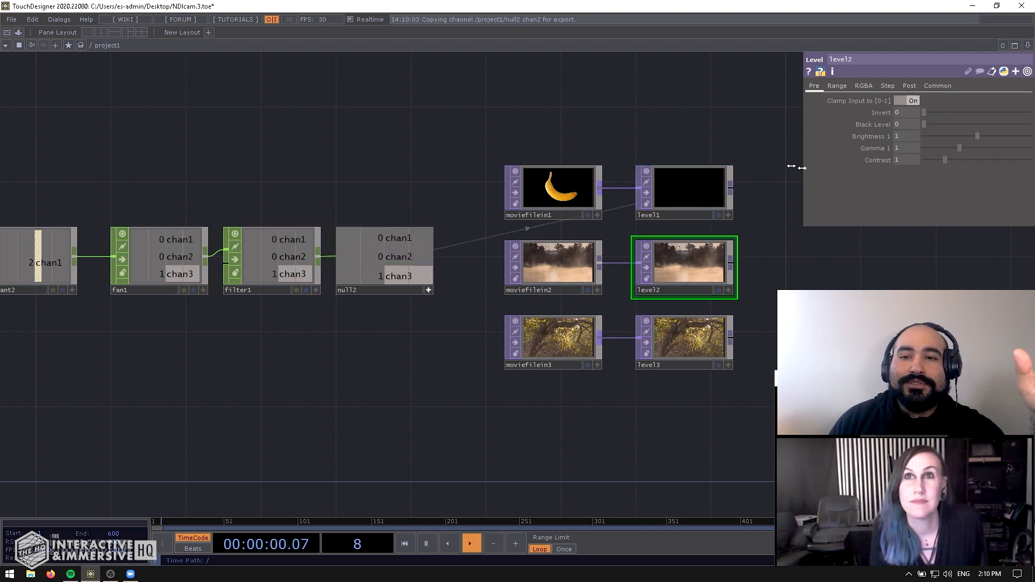
click(909, 86)
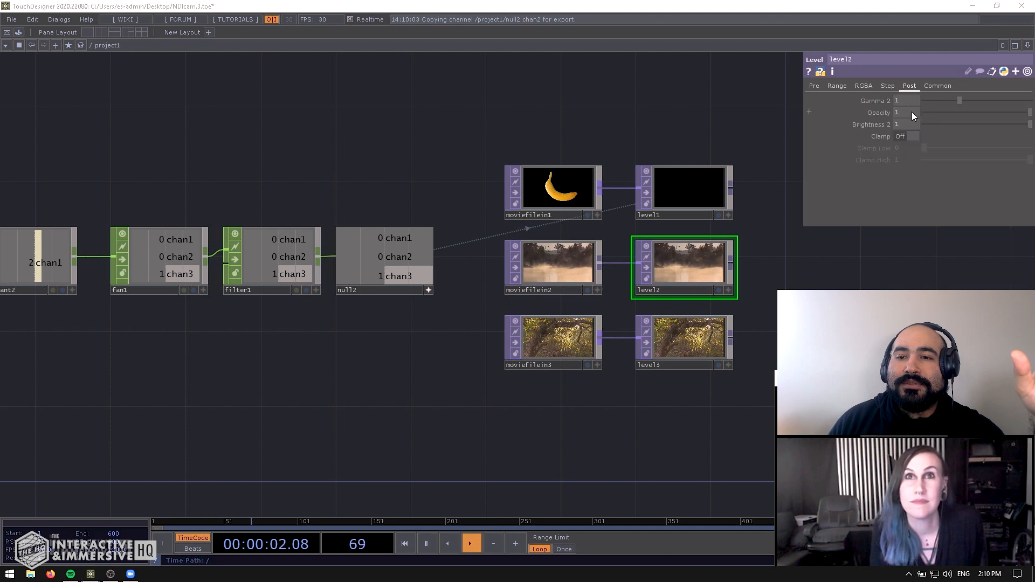
click(683, 341)
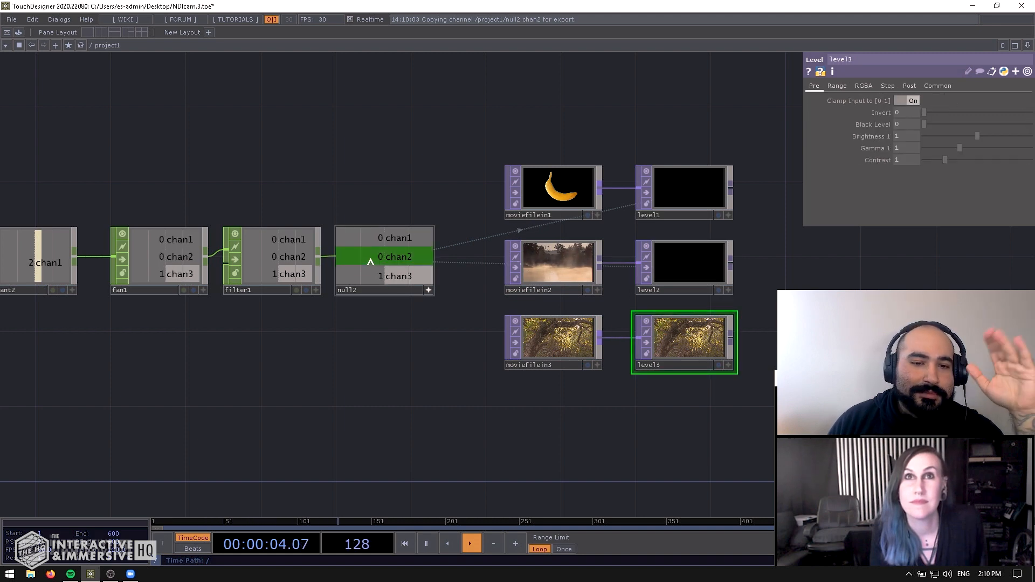
click(909, 86)
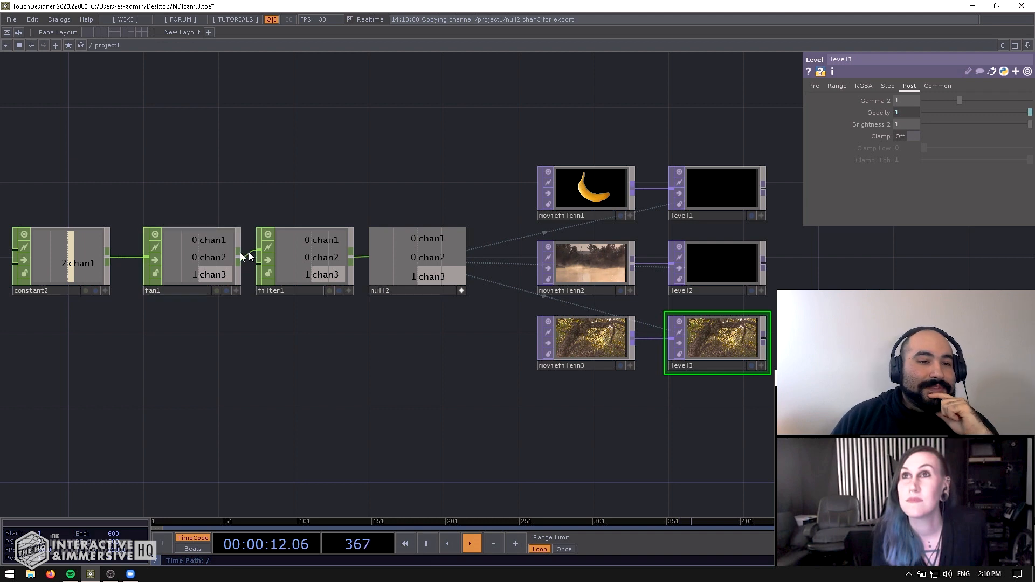
click(59, 263)
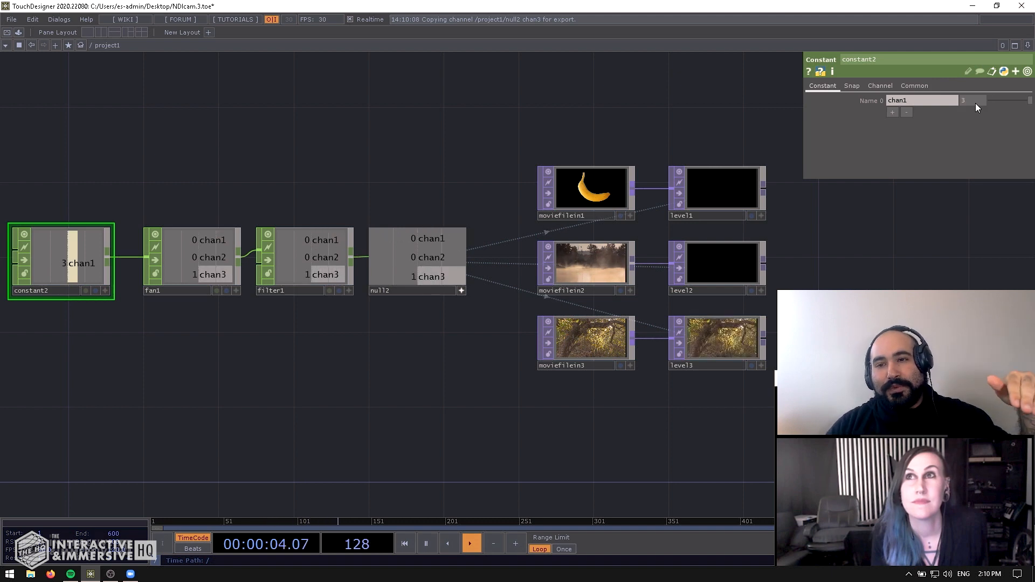
click(975, 99)
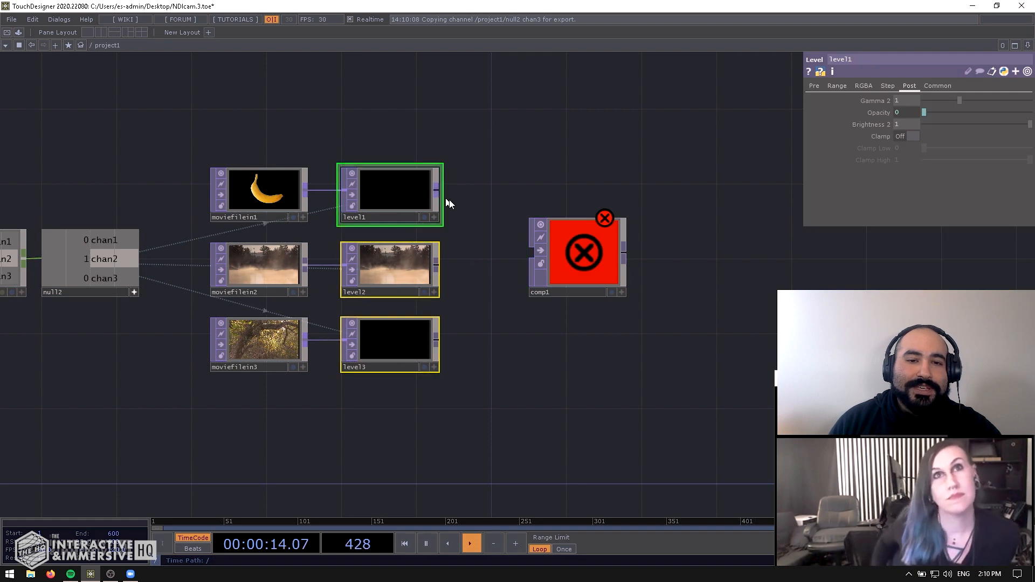
Wire level1, level2 and level3 into the comp1 Composite TOP.
click(577, 251)
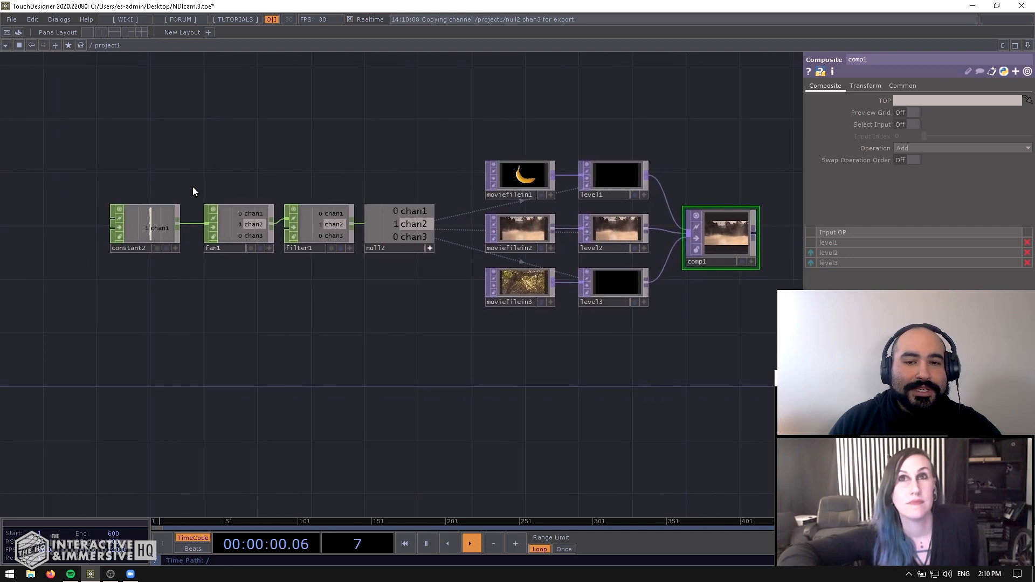
click(129, 228)
text(cons)
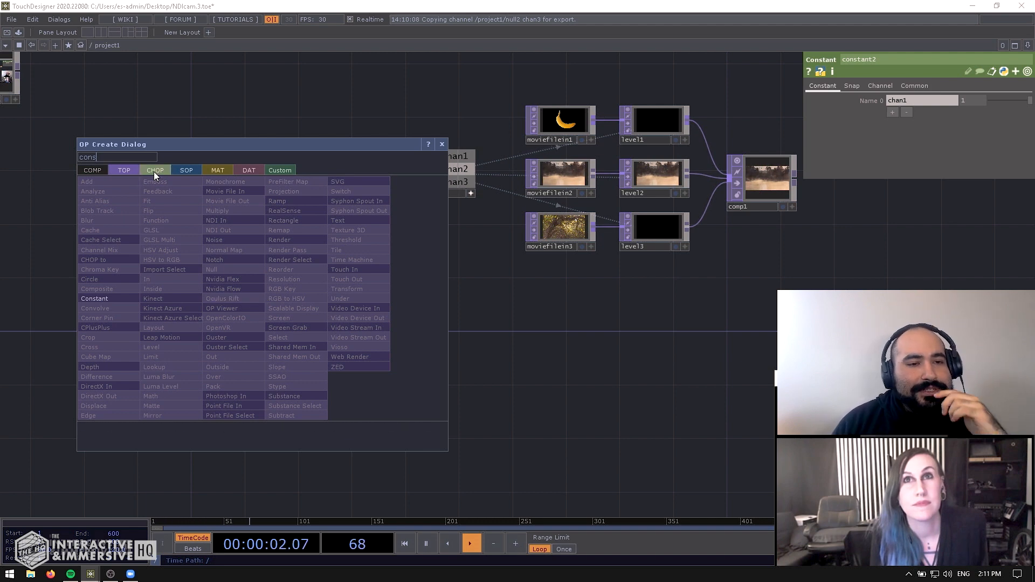
Create constant3 with an extra channel, feed it into fan2, and add button1–button3.
click(155, 170)
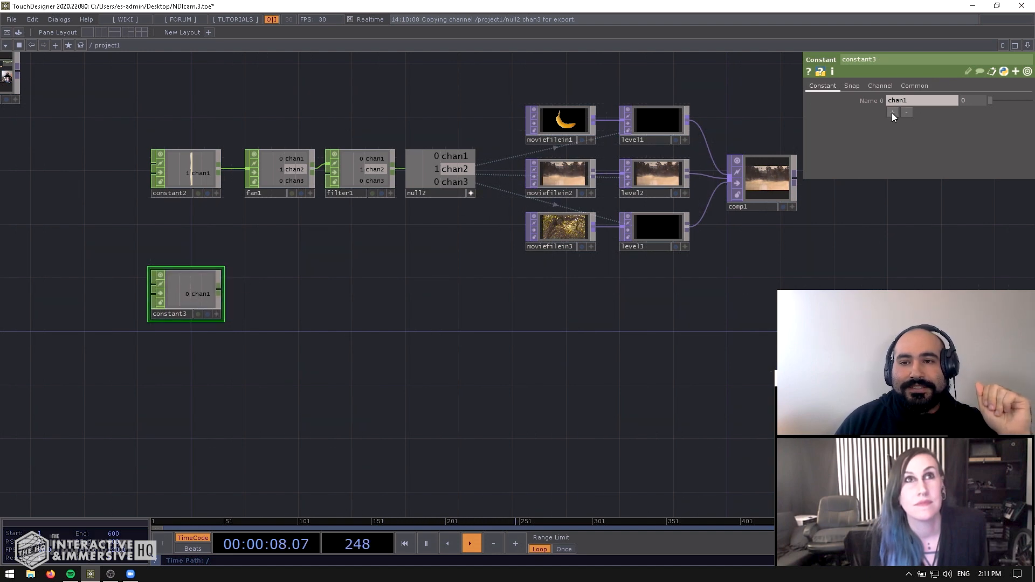
click(895, 112)
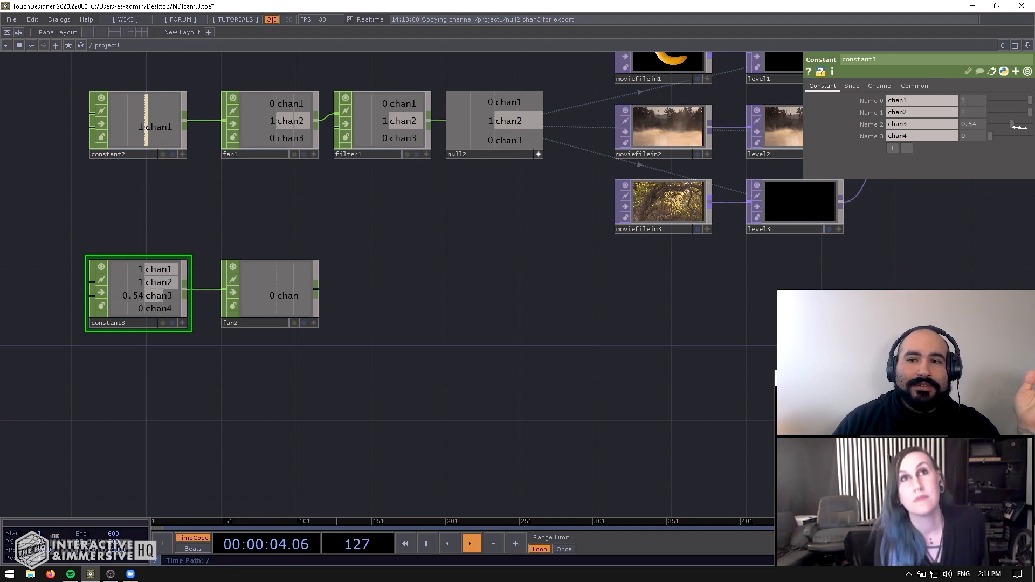
click(268, 295)
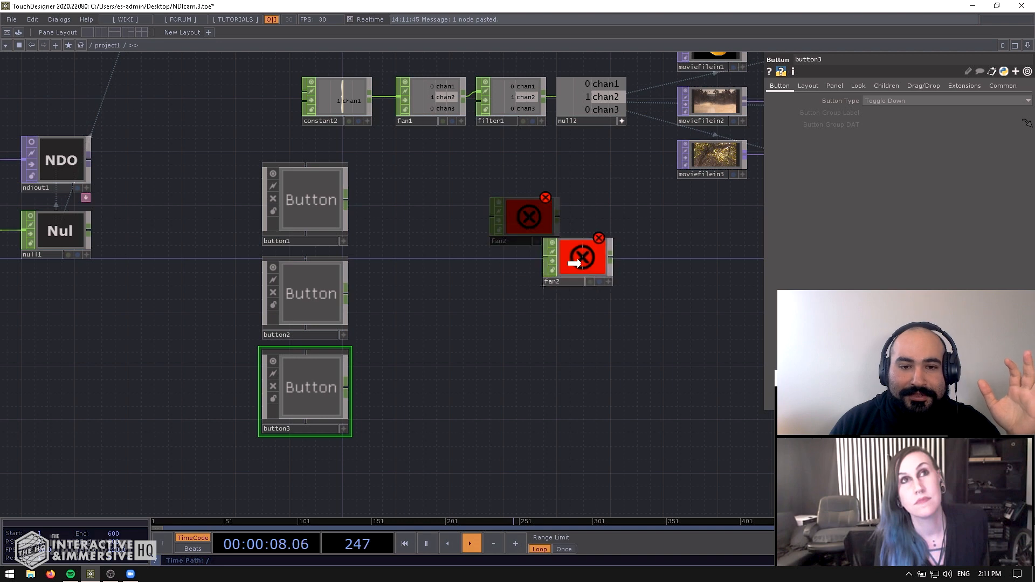
Create merge1 combining button1–button3 into channels v1–v3 and feeding fan2.
double_click(468, 274)
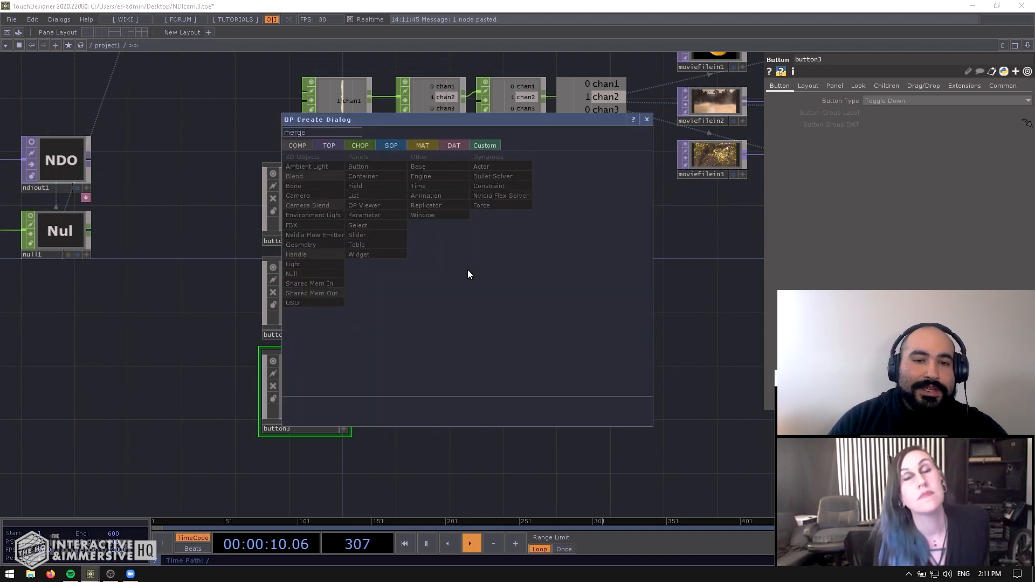
click(359, 145)
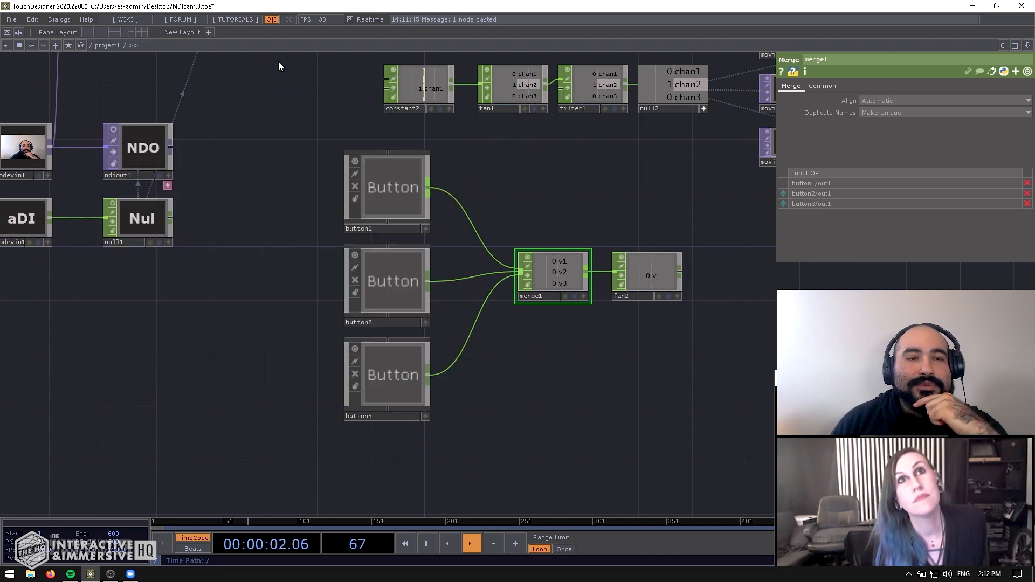
click(392, 187)
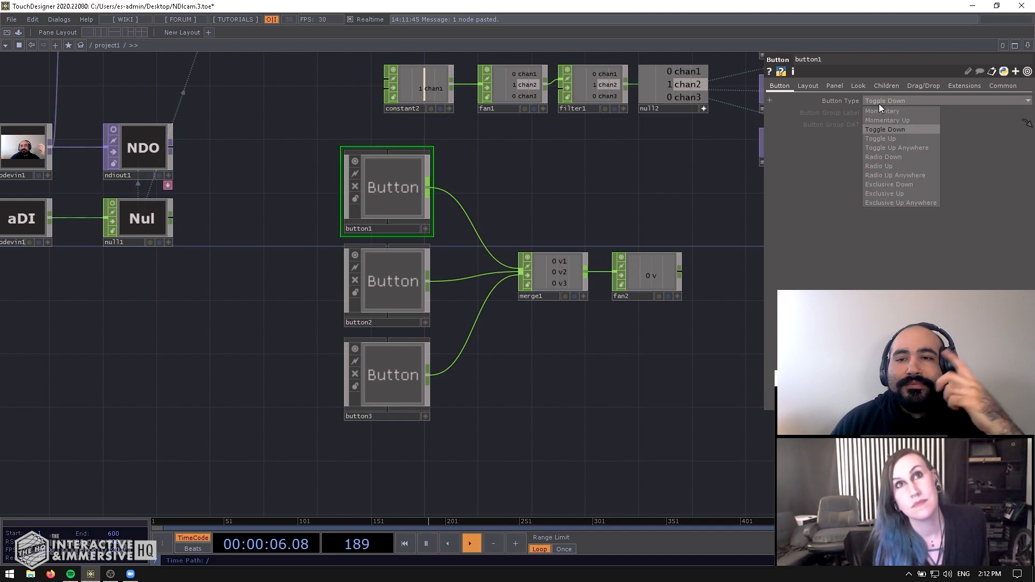
Set all three buttons to Radio Down with the button group label 'temptest'.
click(885, 129)
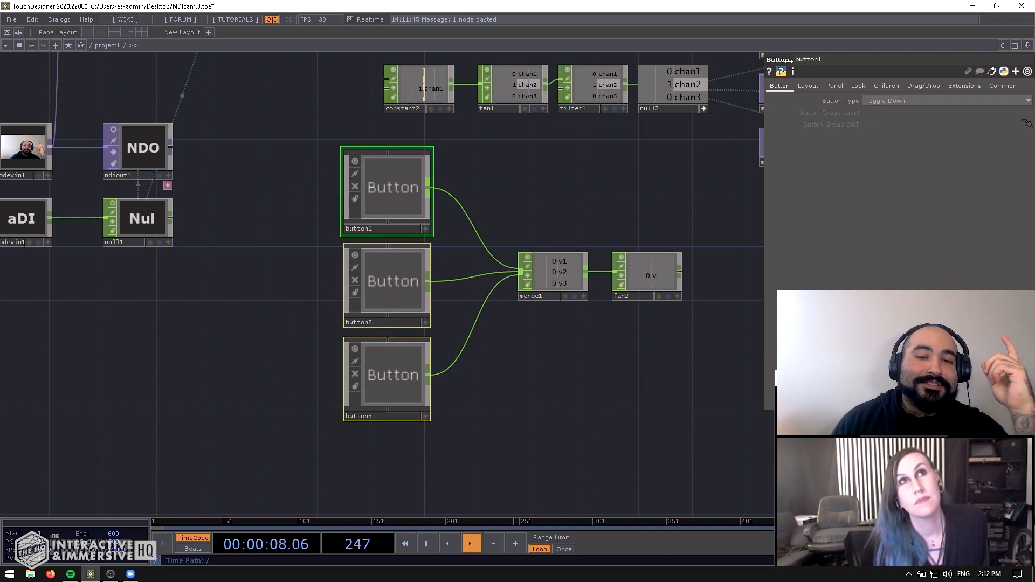
click(945, 100)
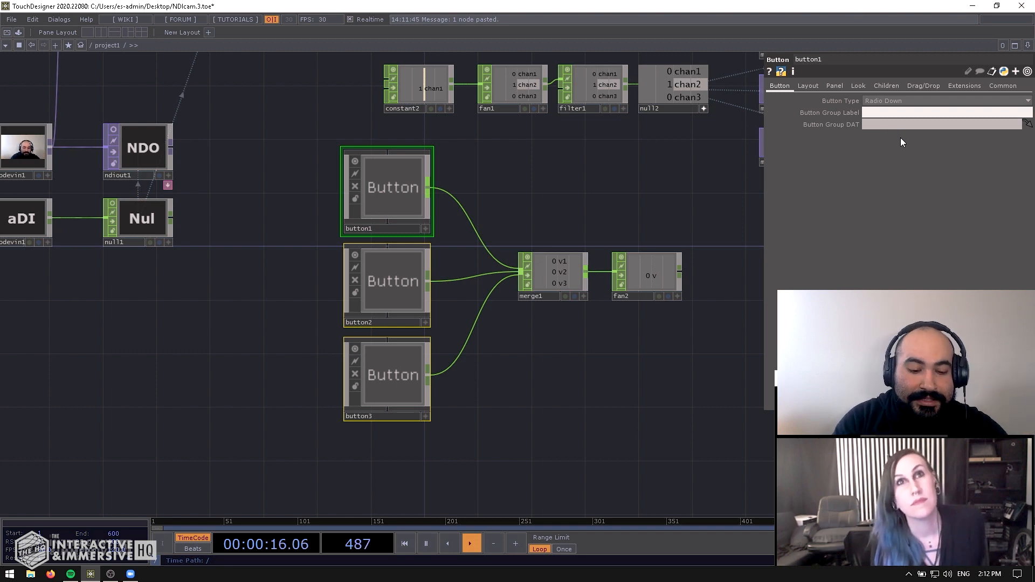
text(temptest)
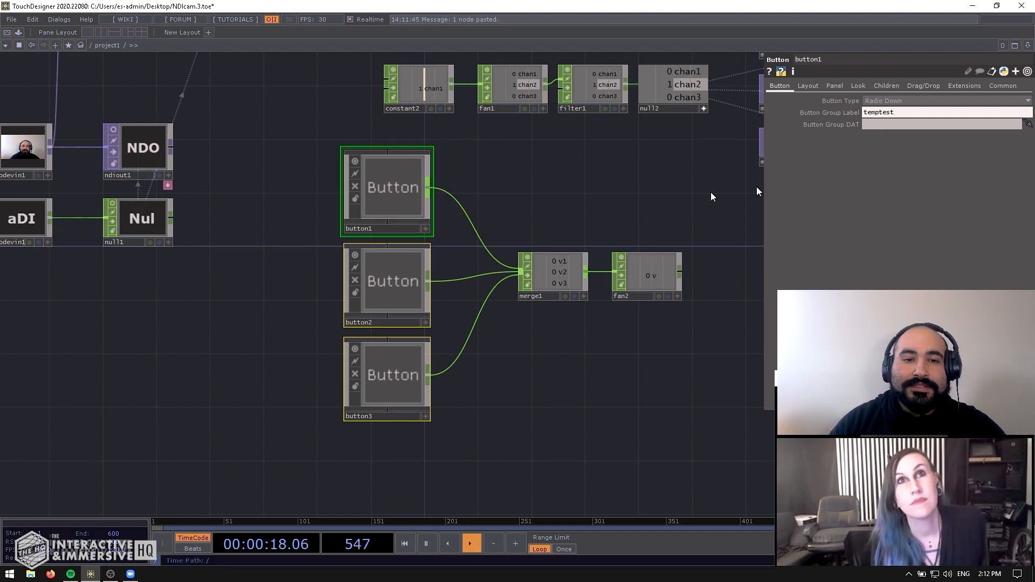
click(386, 280)
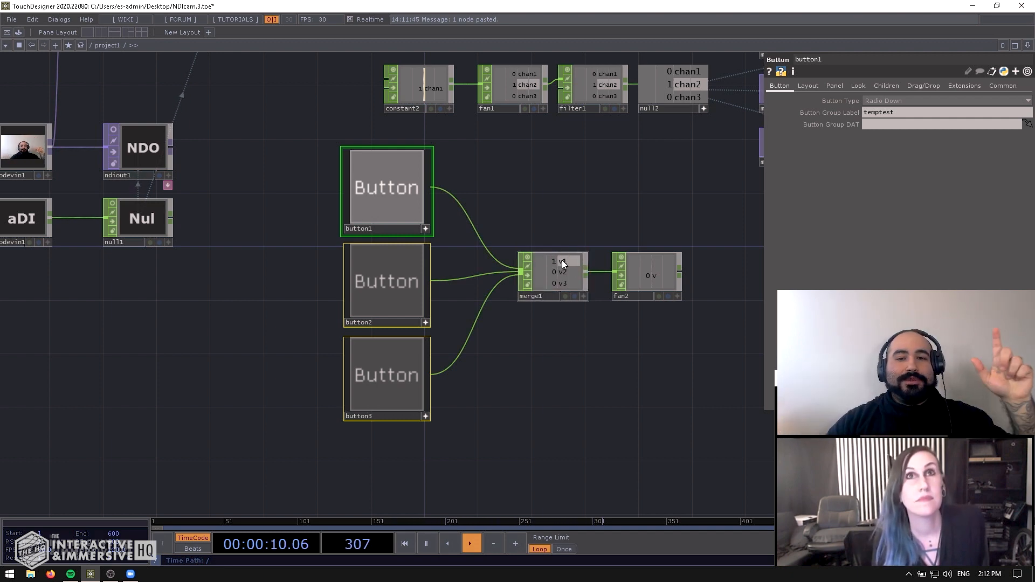
Turn on button2, then button3, while watching fan2's output index follow.
click(645, 276)
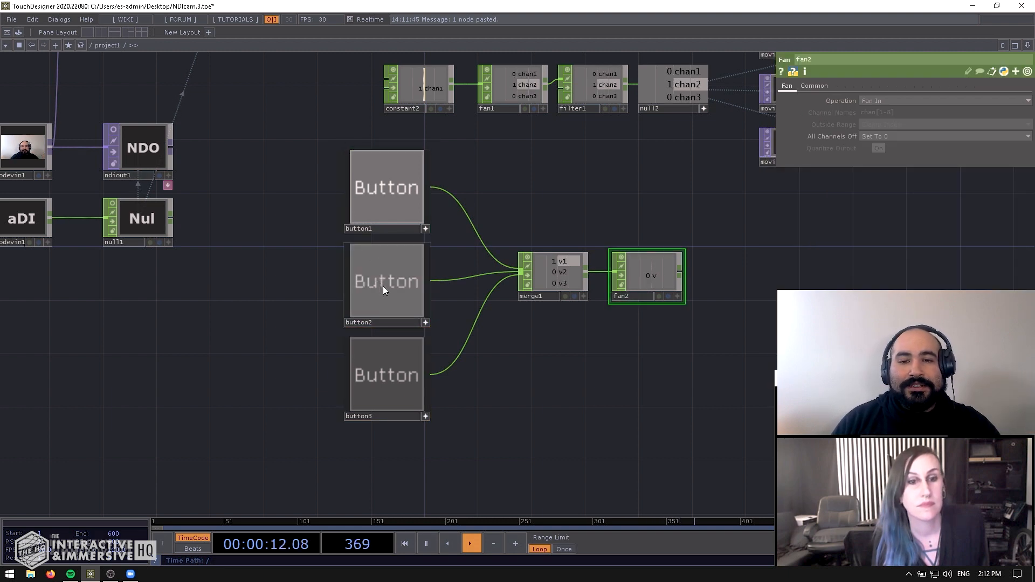
click(386, 281)
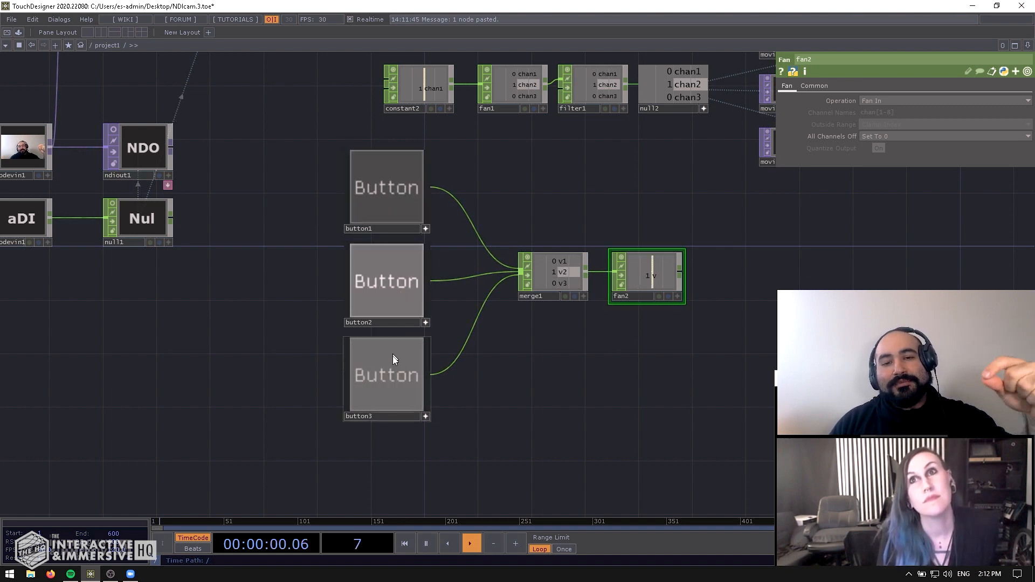
click(386, 376)
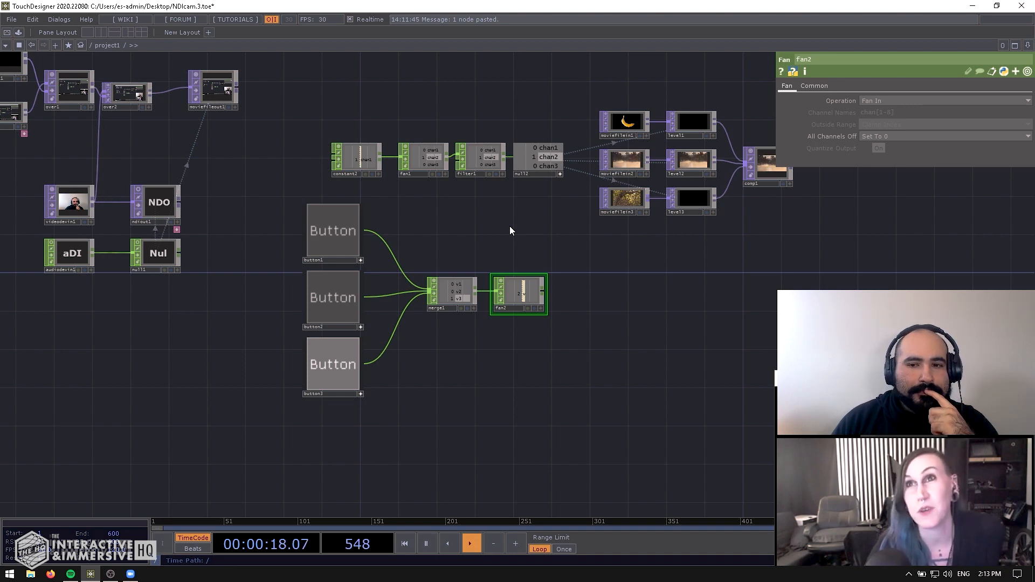
Delete the button, merge and fan operators and bring up the DAT operator catalogue.
click(404, 543)
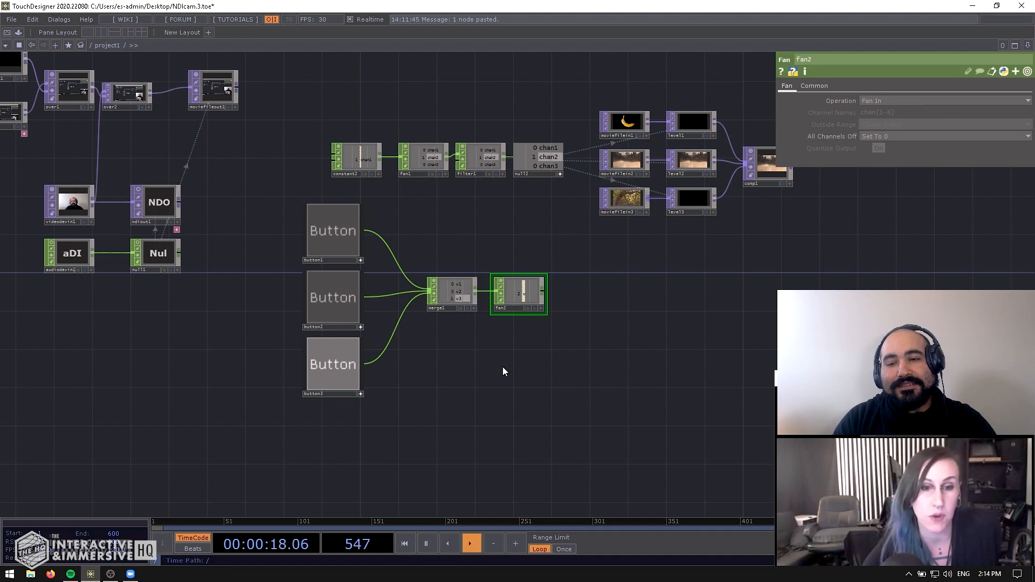
click(404, 544)
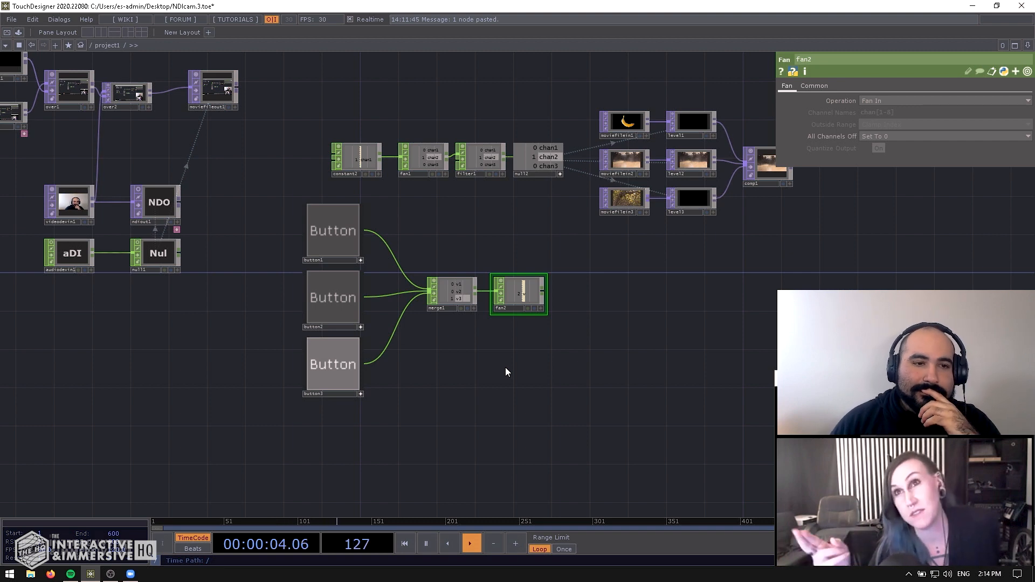
mouse_move(510, 406)
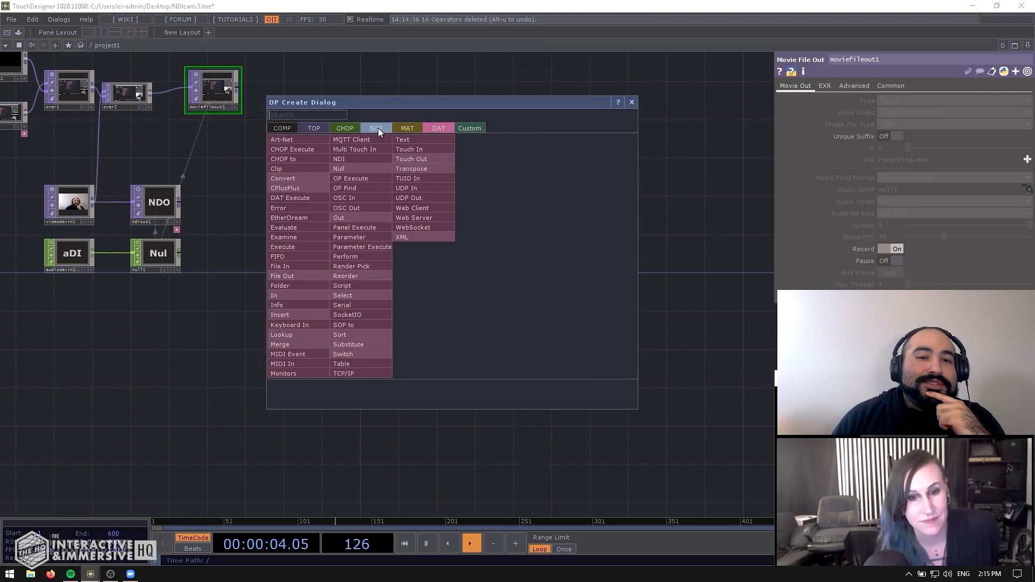
click(313, 128)
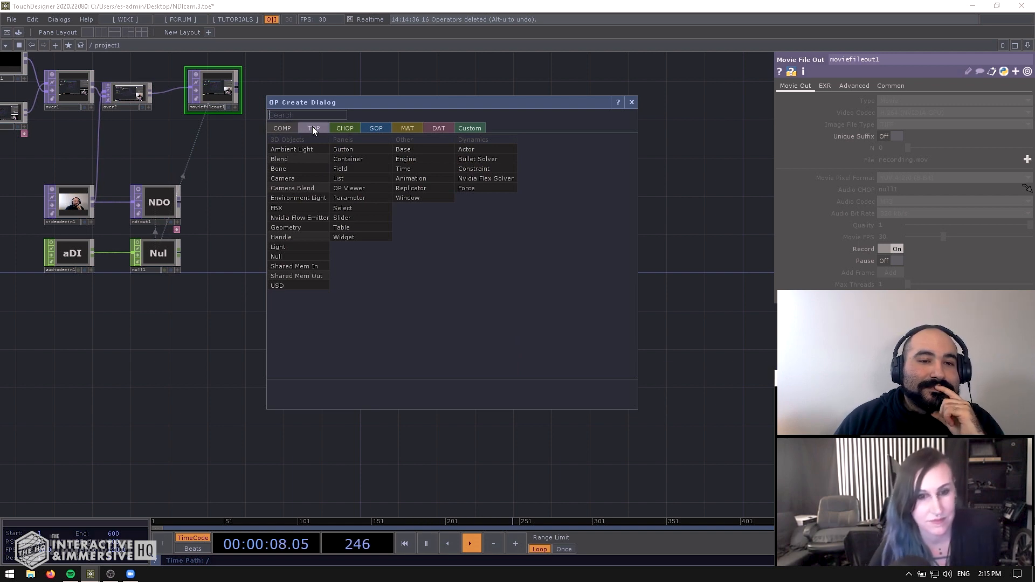
click(407, 128)
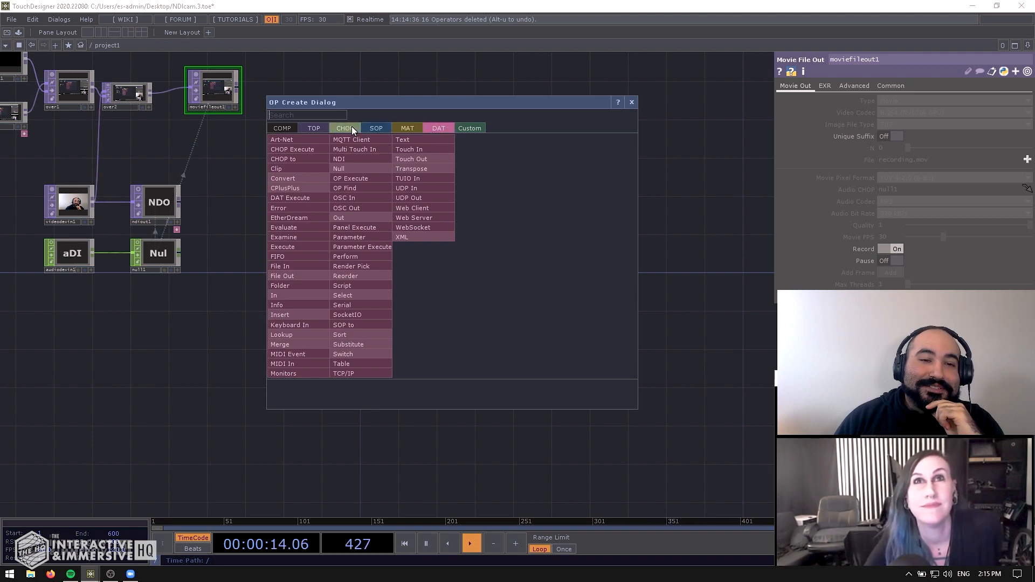
mouse_move(278, 256)
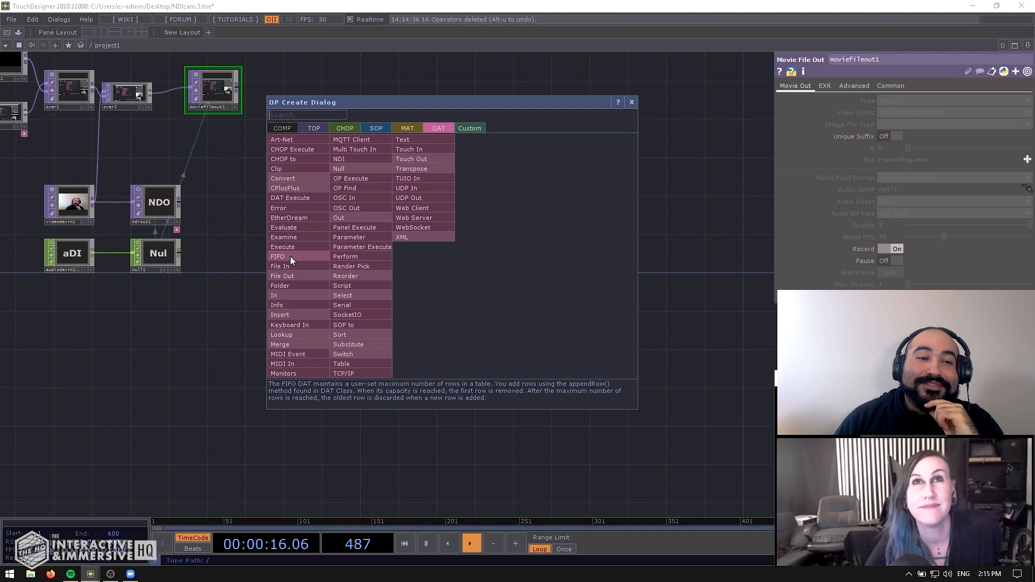
mouse_move(407, 128)
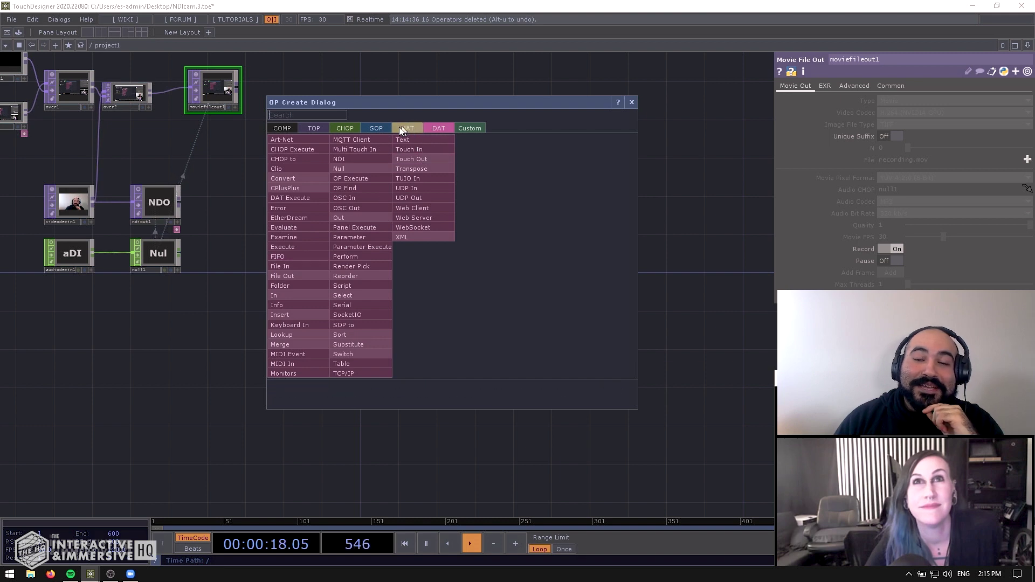
mouse_move(376, 127)
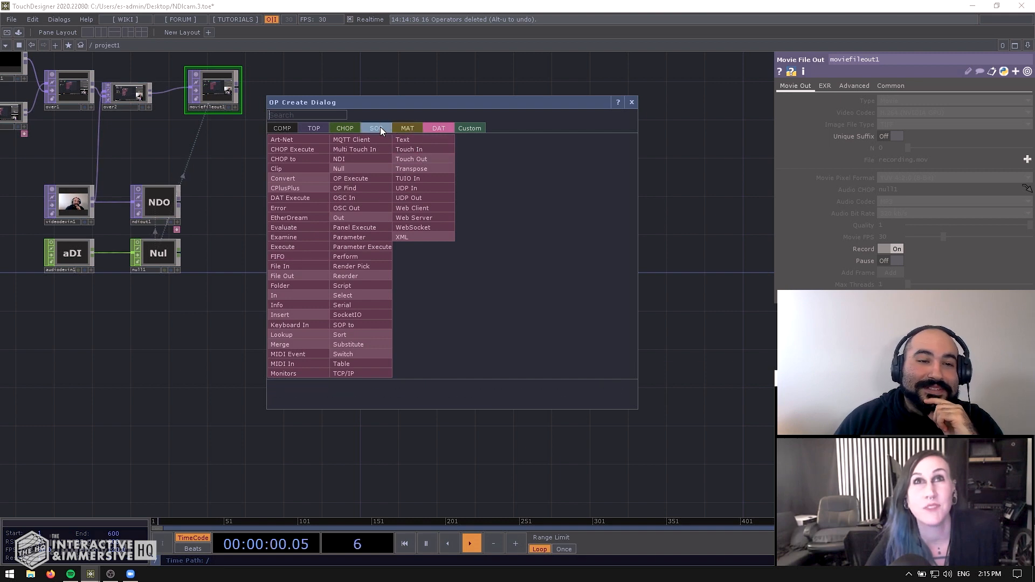
mouse_move(254, 267)
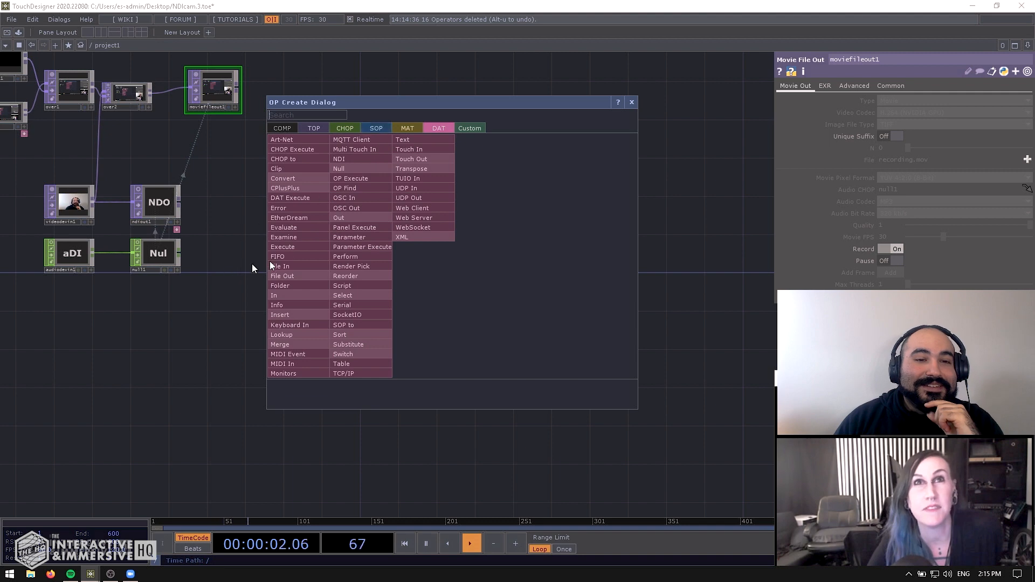
Place fifo1, a FIFO DAT with its callbacks DAT, in the network.
click(277, 256)
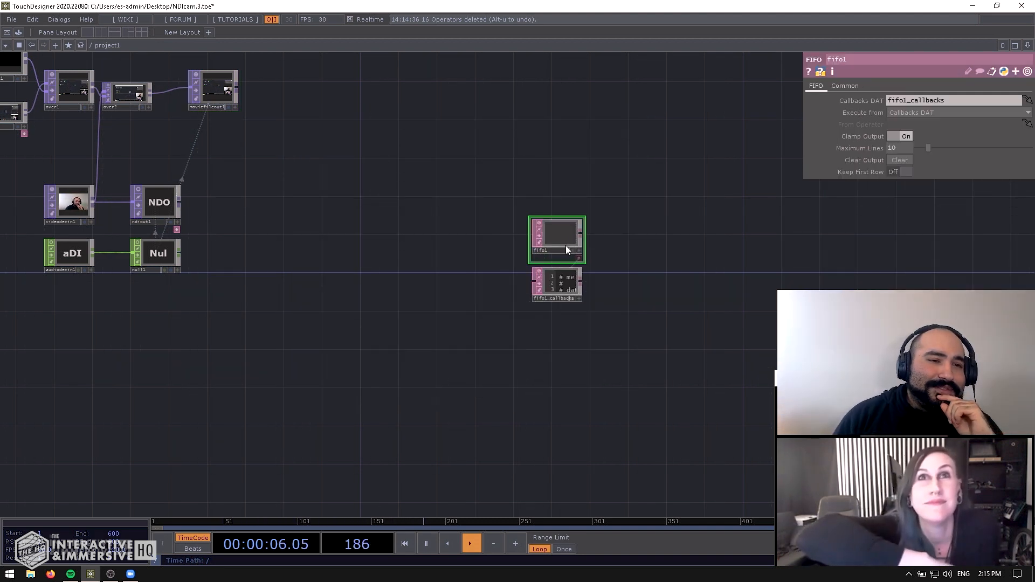
mouse_move(562, 238)
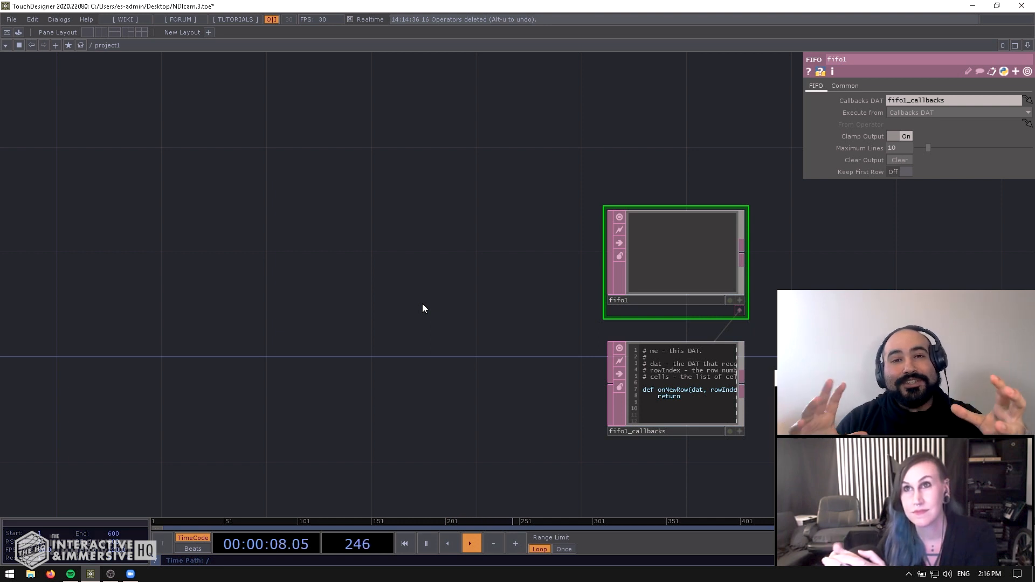
mouse_move(614, 183)
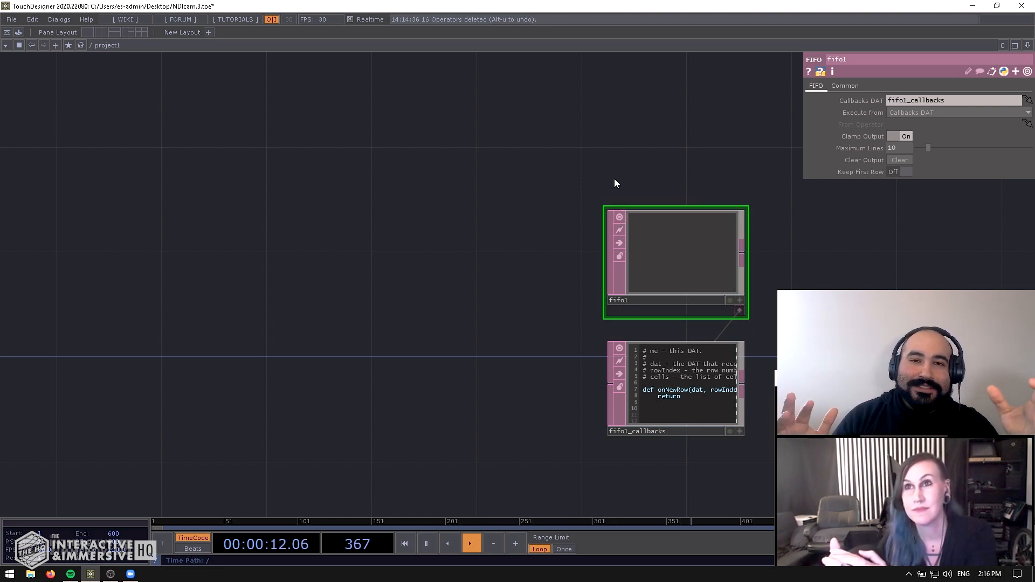
mouse_move(482, 272)
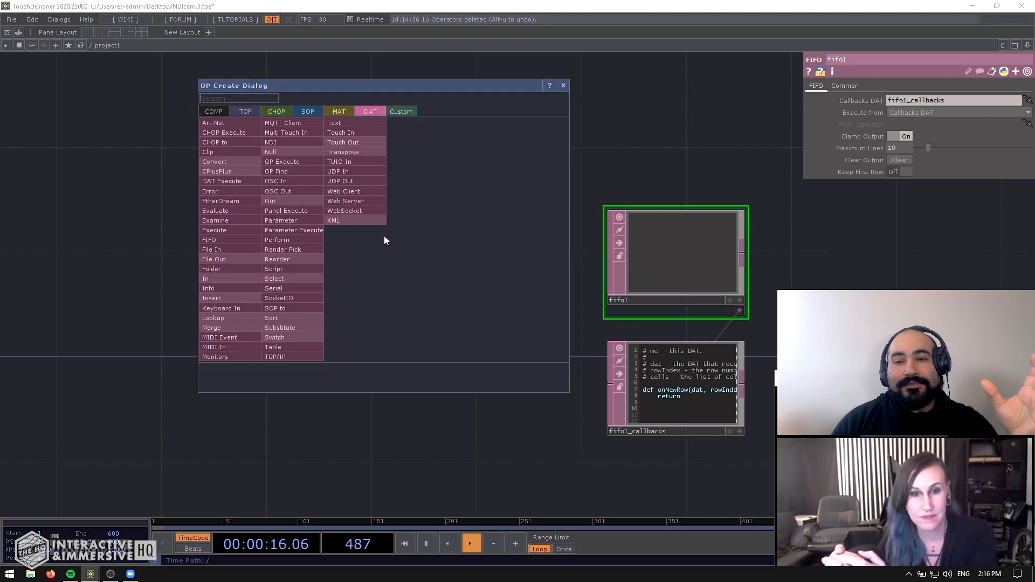
mouse_move(334, 123)
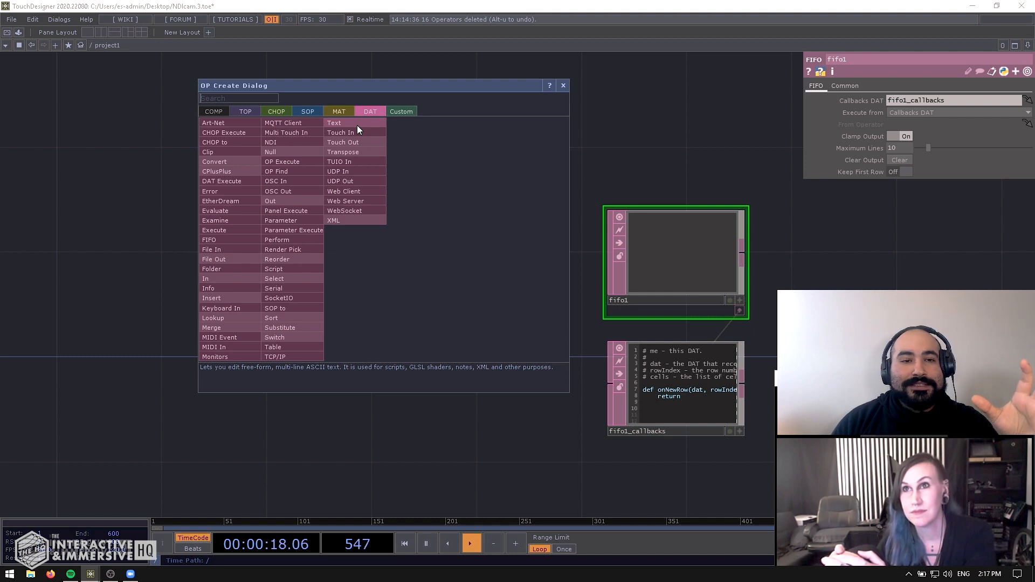
Create text1 and enter the script line op('fifo1').appendRow(absTime.seconds).
click(335, 123)
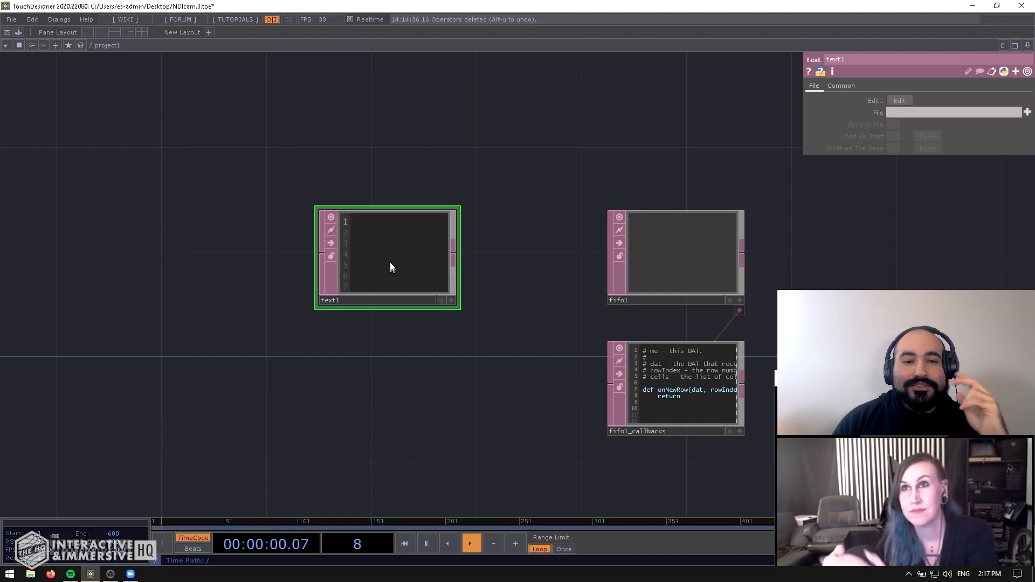
click(667, 248)
text(op('fifo1)
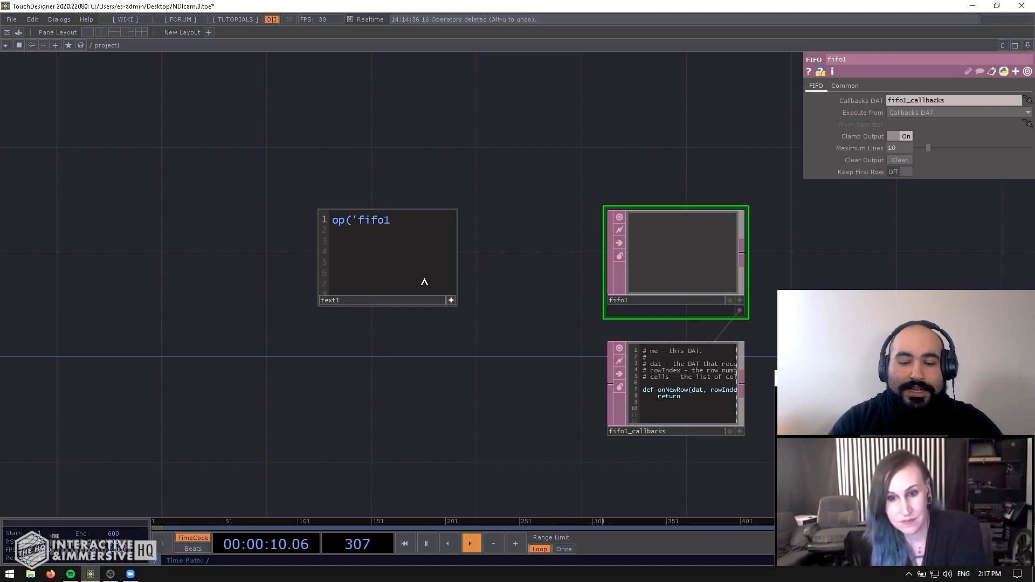
text(').appendRow)
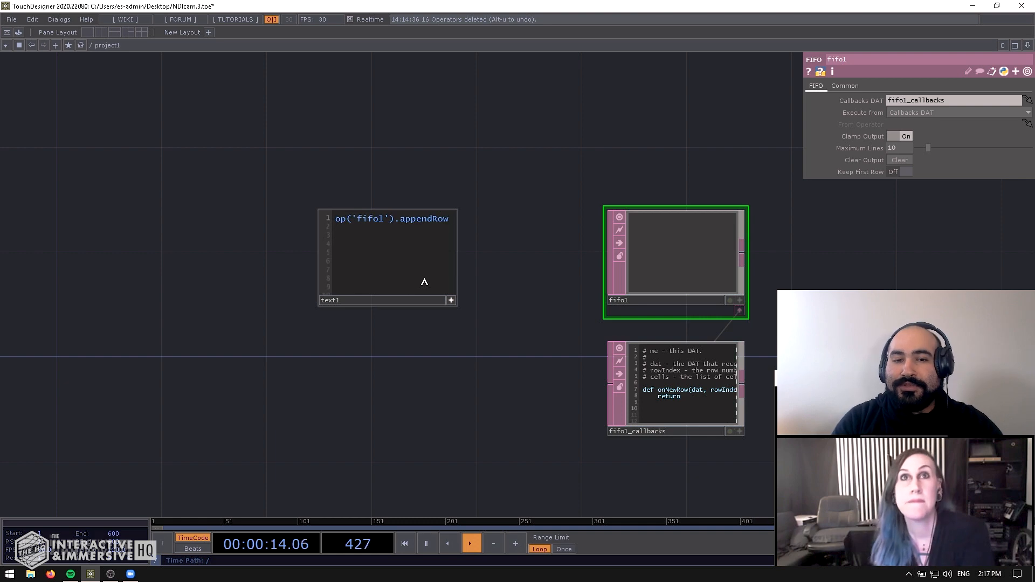
text(())
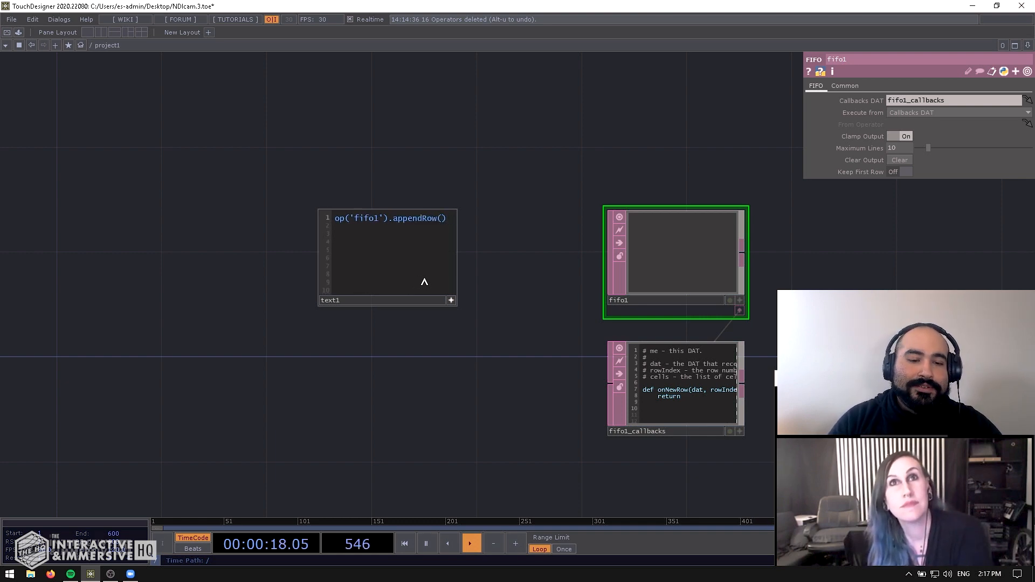
text(absTime.seconds)
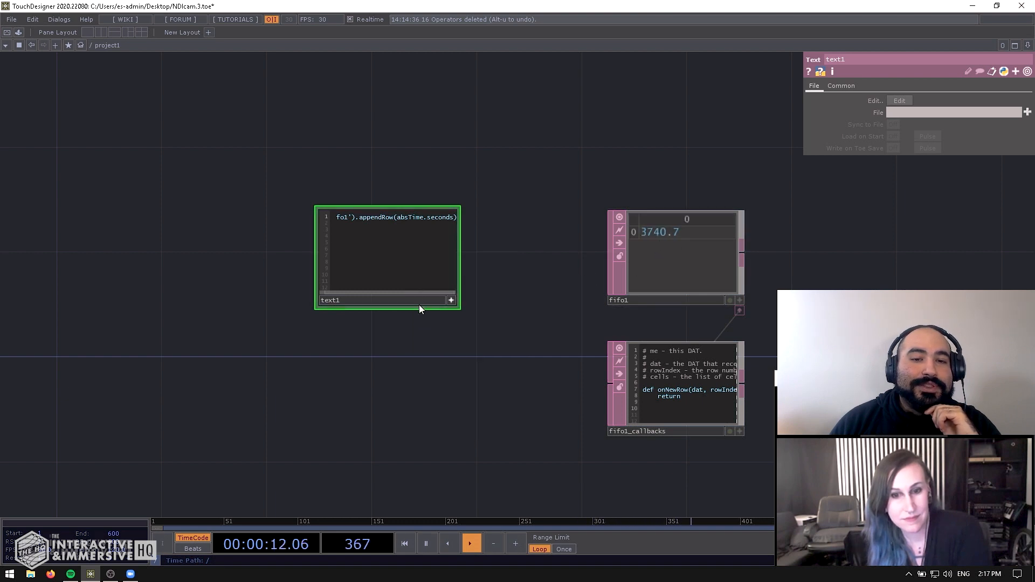
Run text1's script several times to append more absTime.seconds rows to fifo1.
right_click(389, 264)
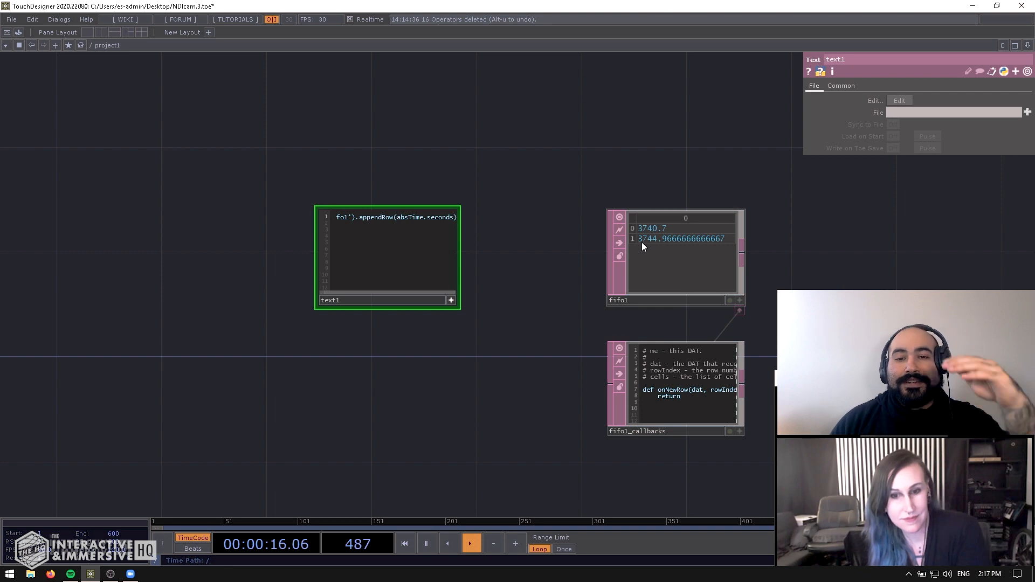
mouse_move(667, 271)
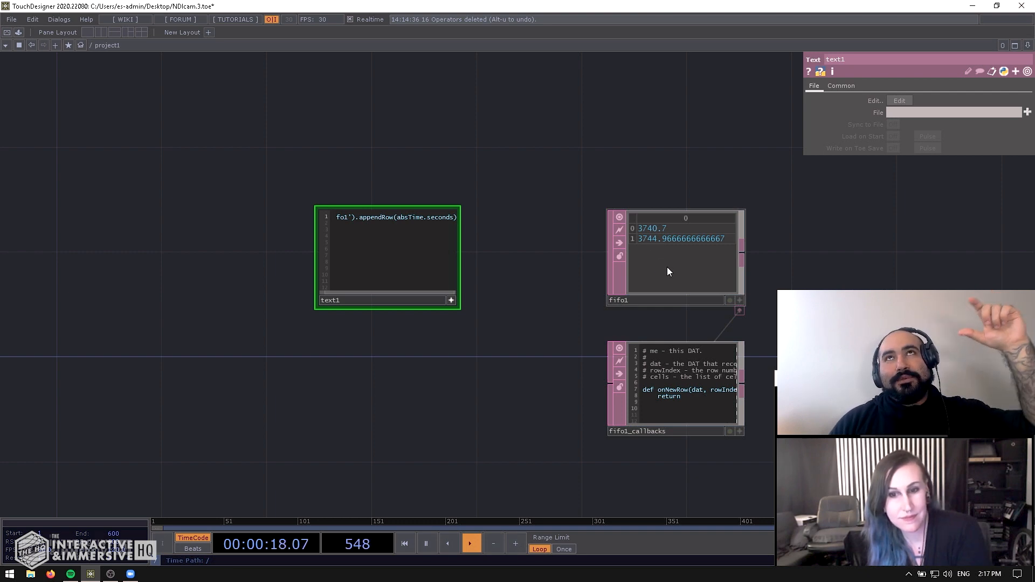
click(404, 543)
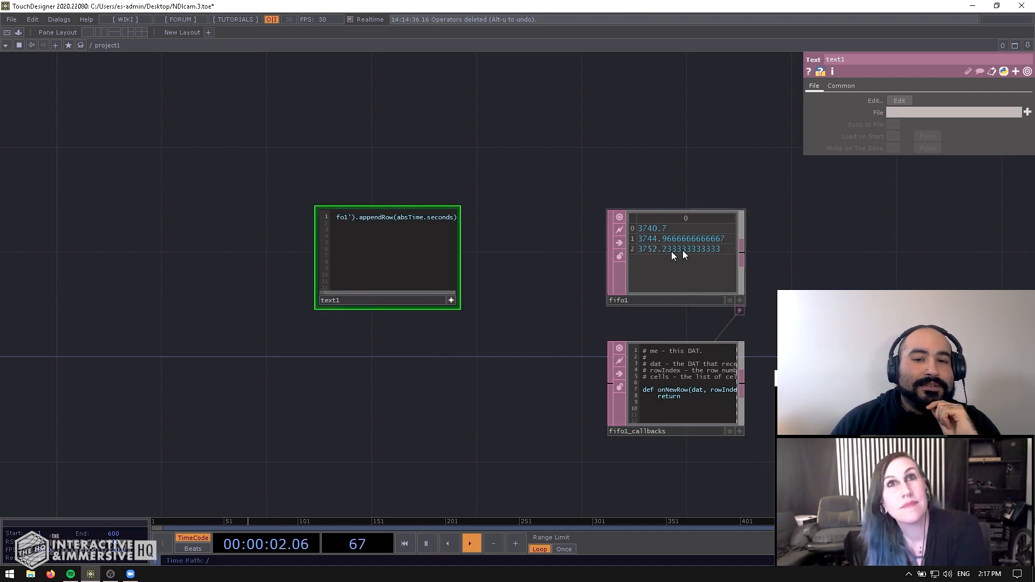
right_click(409, 258)
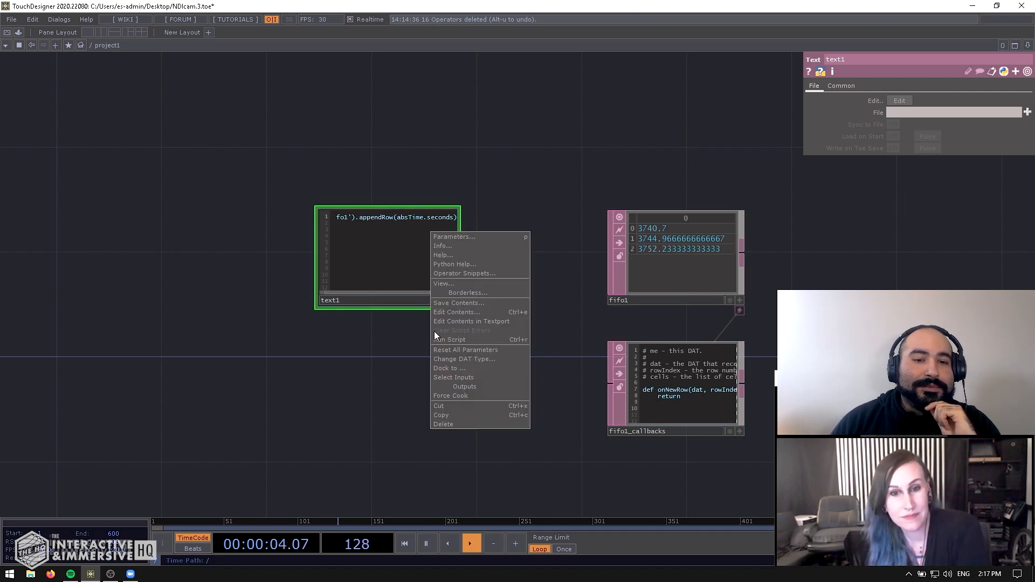
click(428, 322)
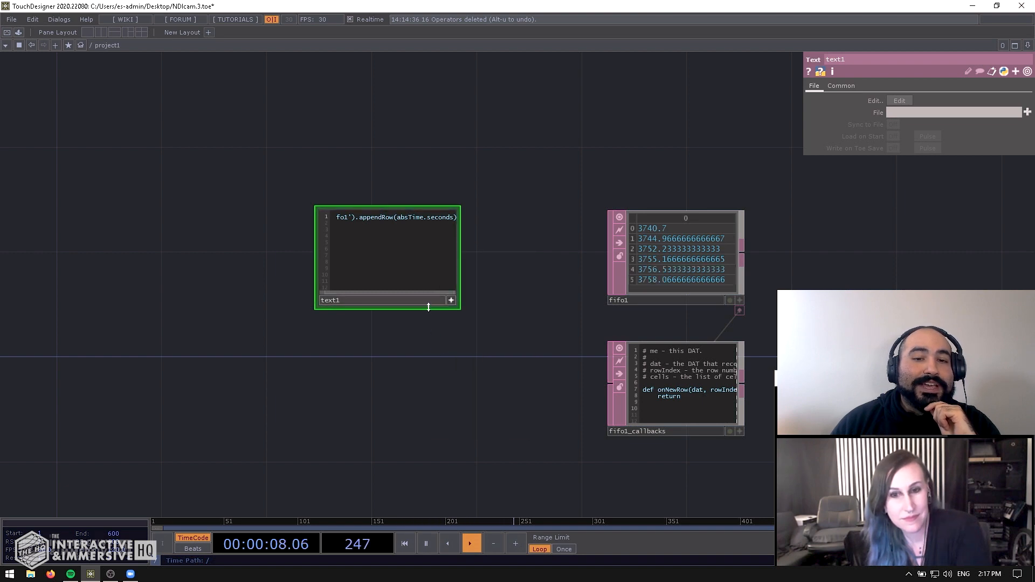
right_click(426, 311)
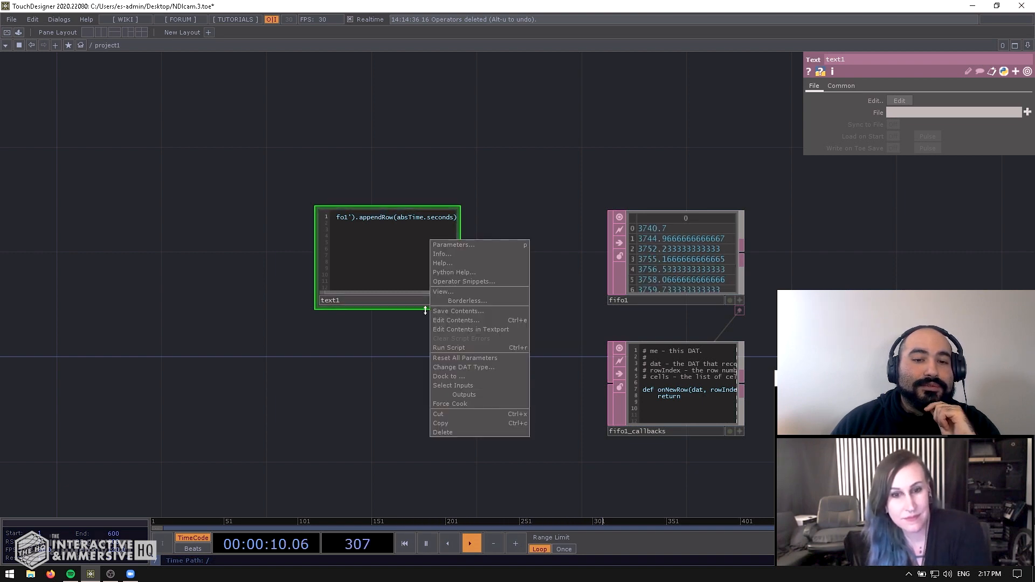
mouse_move(449, 346)
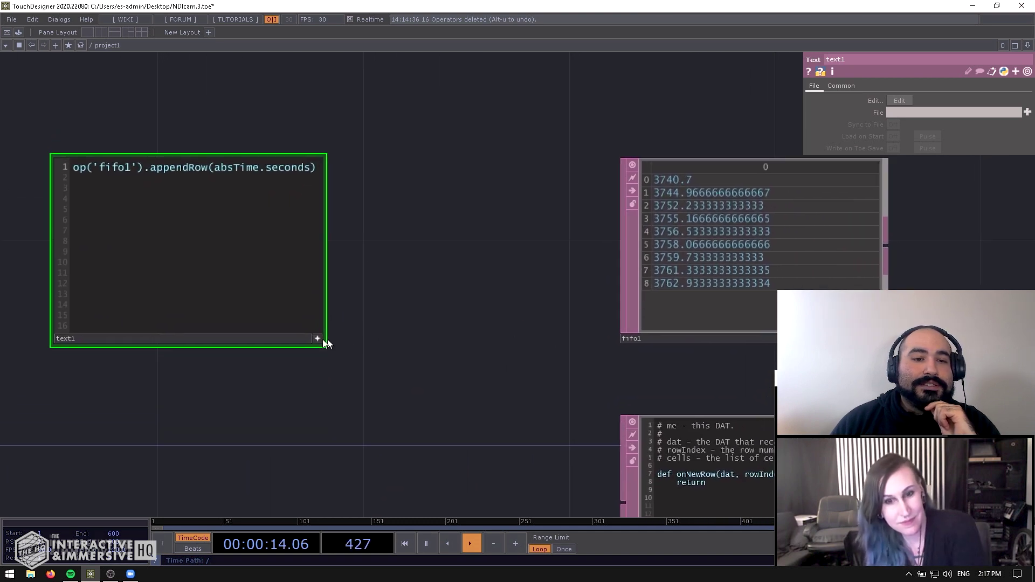
right_click(323, 340)
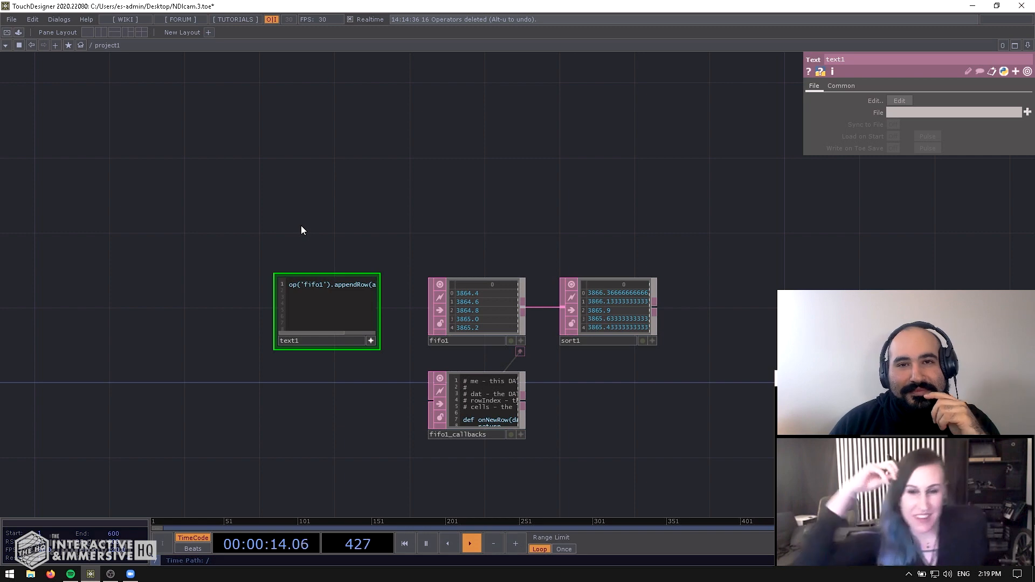
mouse_move(277, 222)
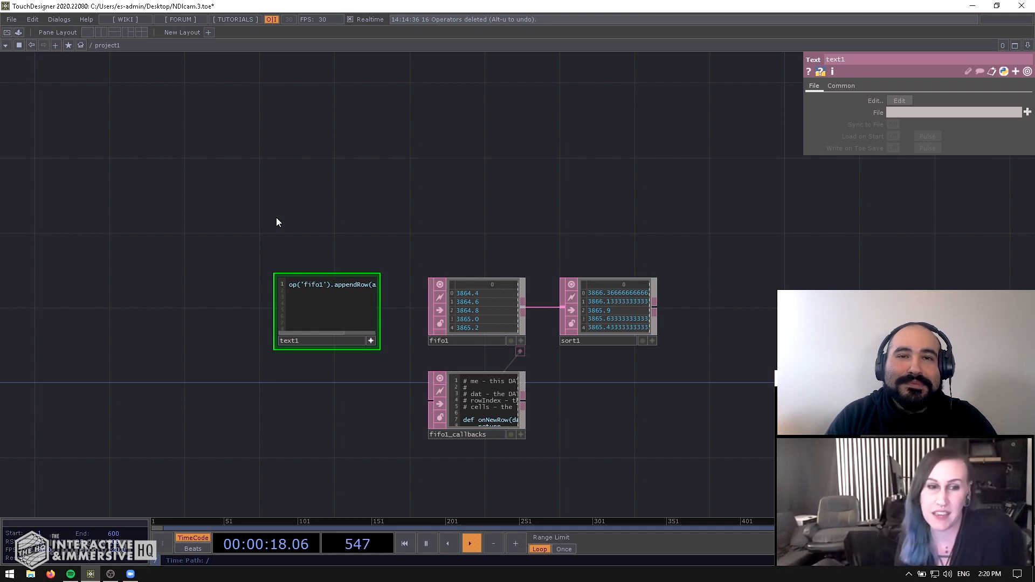
Open the OP Create Dialog on its CHOP tab.
click(404, 544)
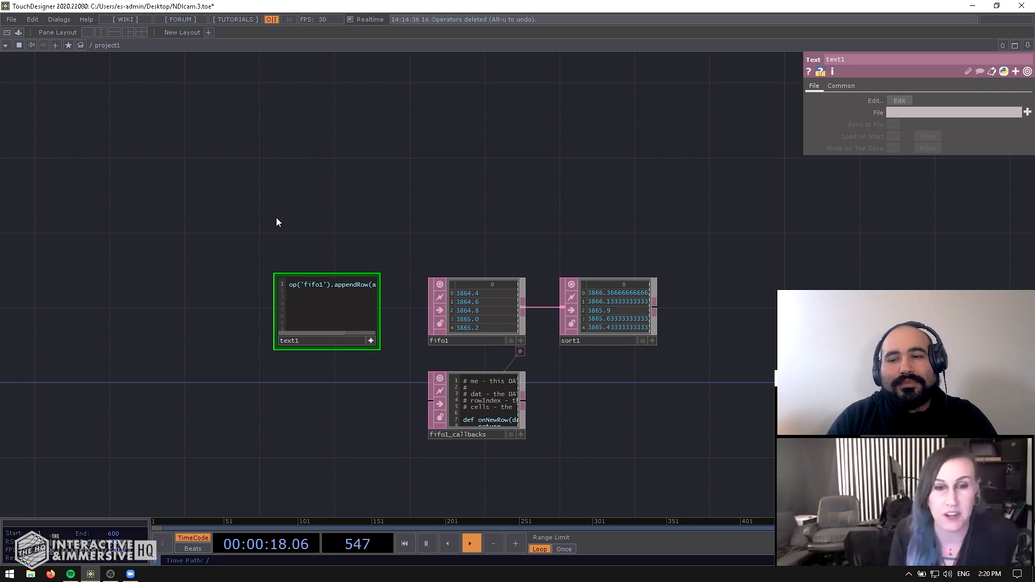
click(404, 544)
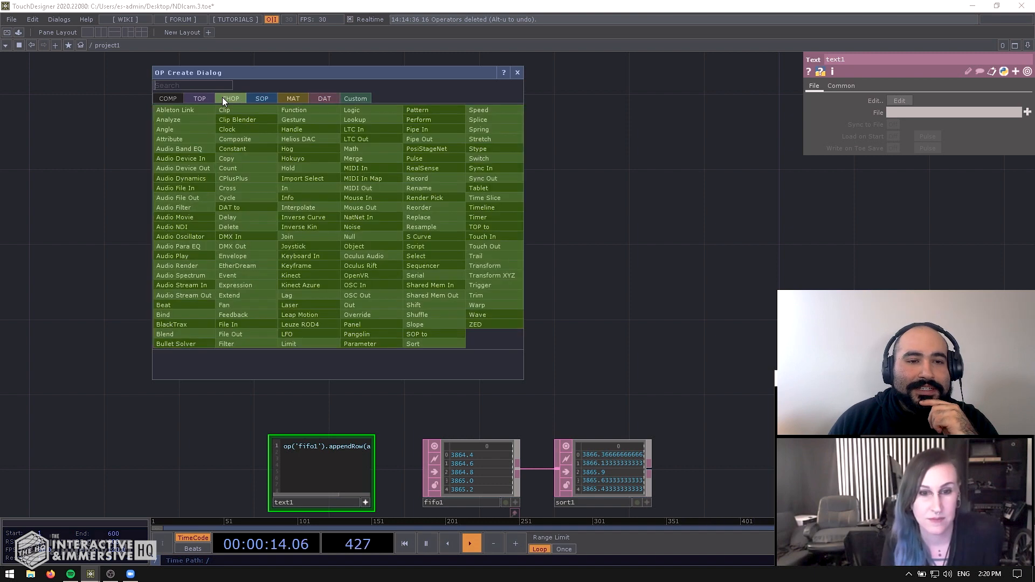
Create a Lookup CHOP, then place a Slider COMP from the COMP tab.
text(loo)
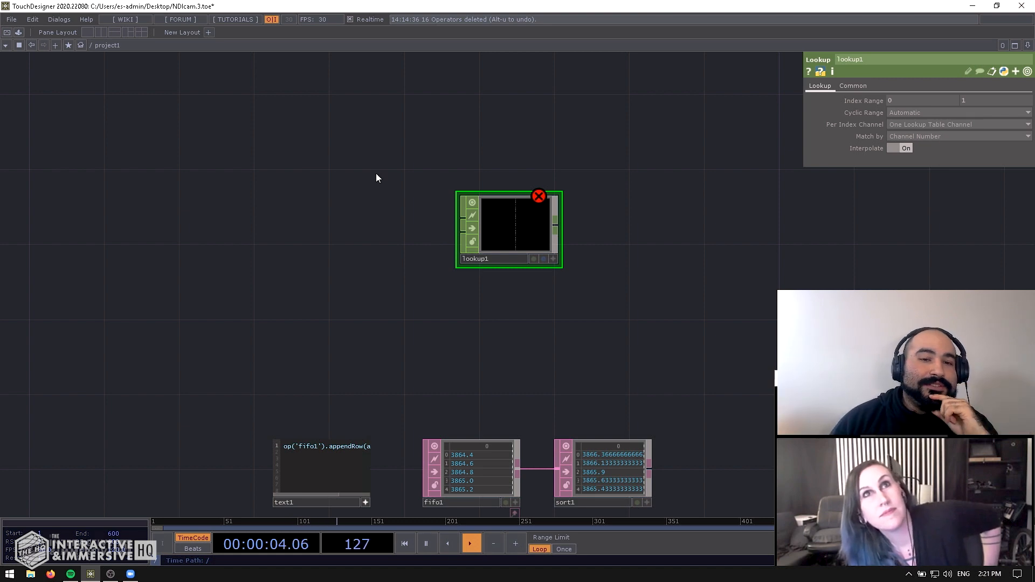
double_click(376, 179)
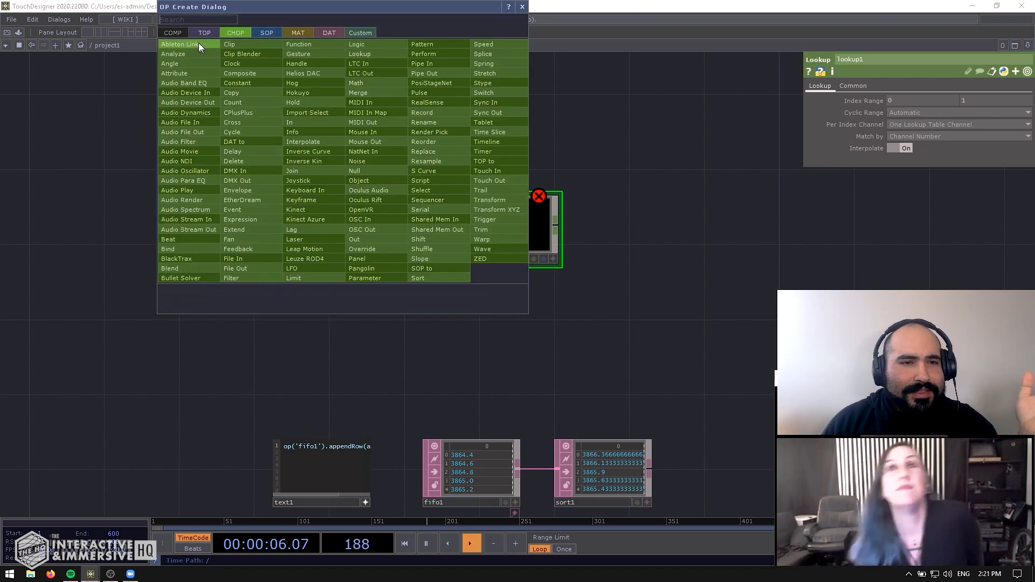
click(172, 32)
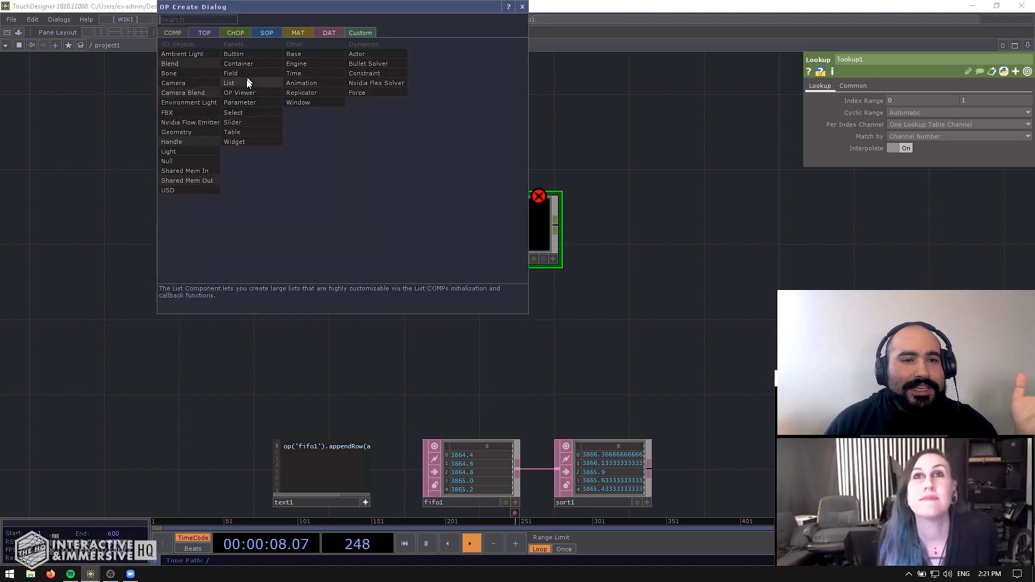
click(233, 123)
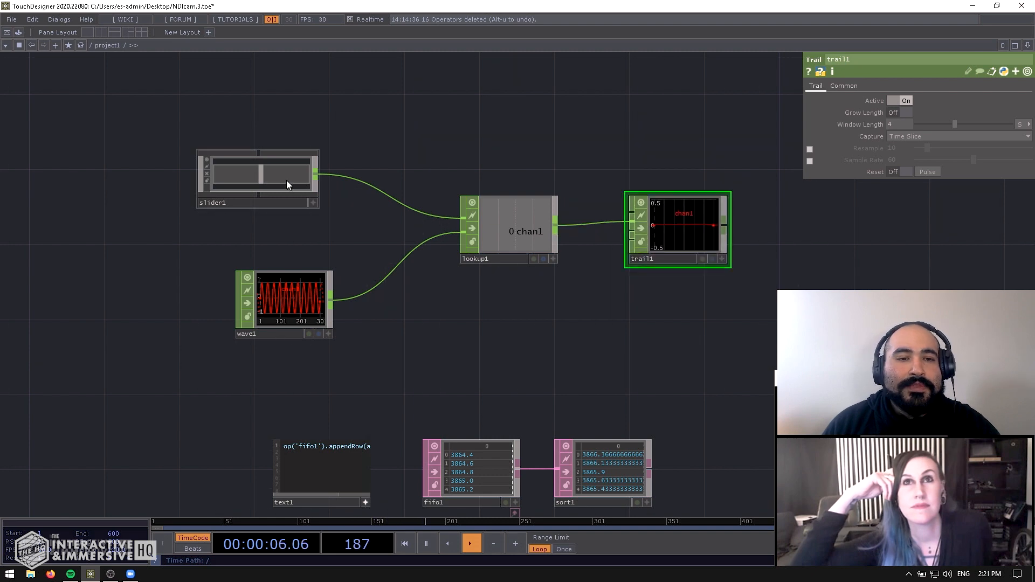
Drag slider1's handle left and right so lookup1 reads different points along the wave.
click(258, 175)
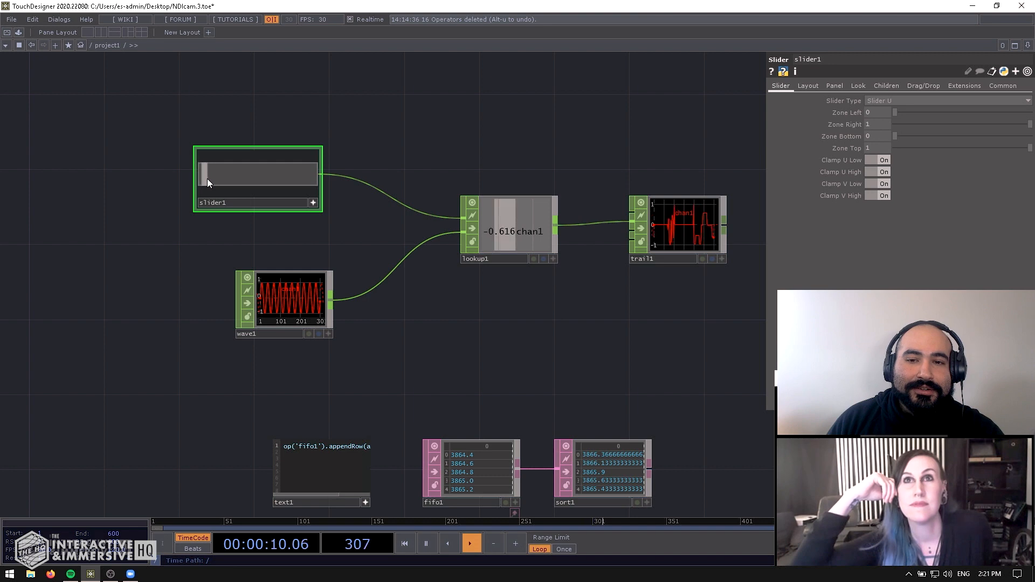
drag(209, 174, 284, 174)
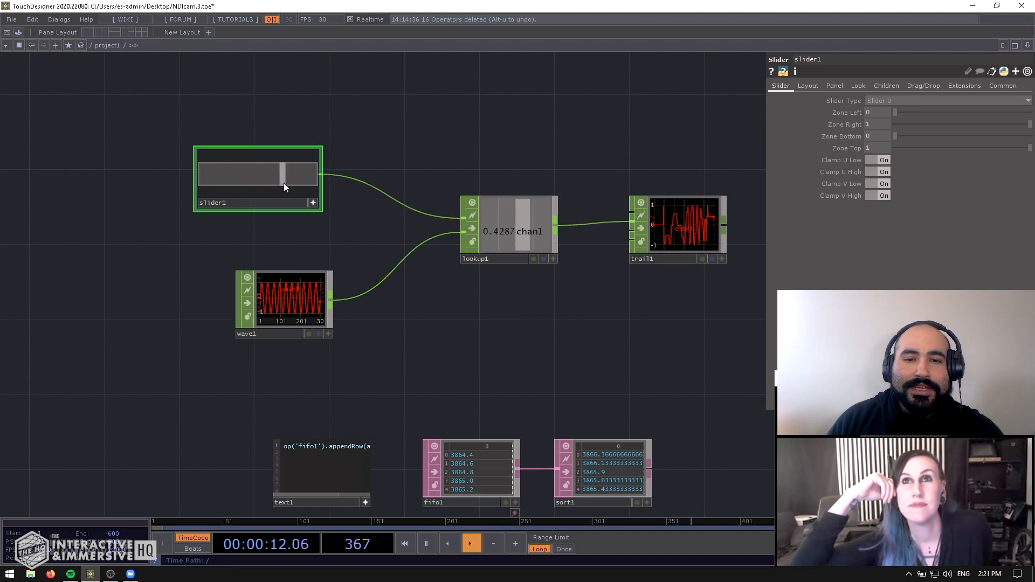
drag(283, 173, 303, 177)
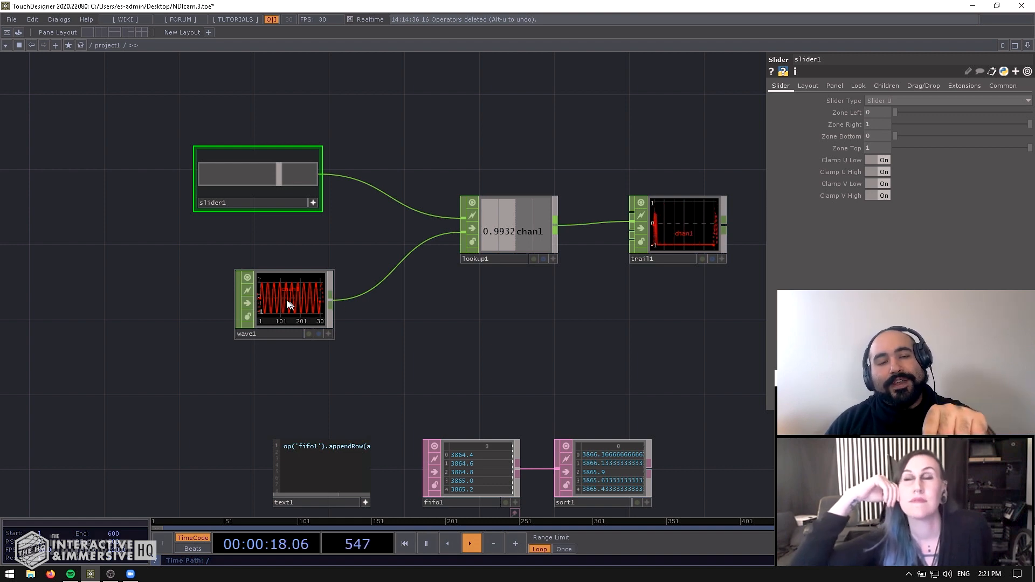
click(403, 544)
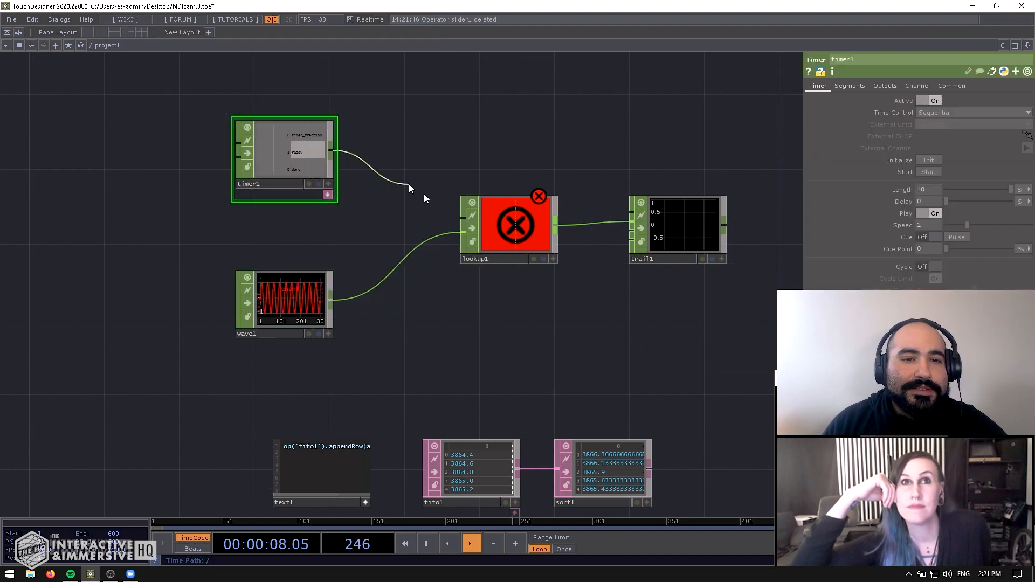
Wire timer1 into lookup1, turn its Cycle on, then initialize and start it.
click(885, 85)
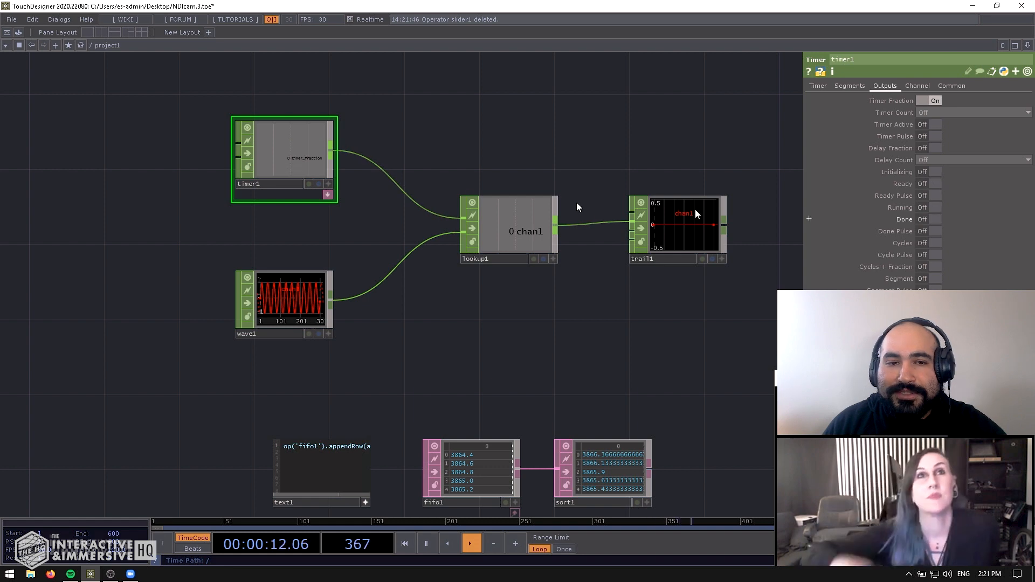
click(817, 85)
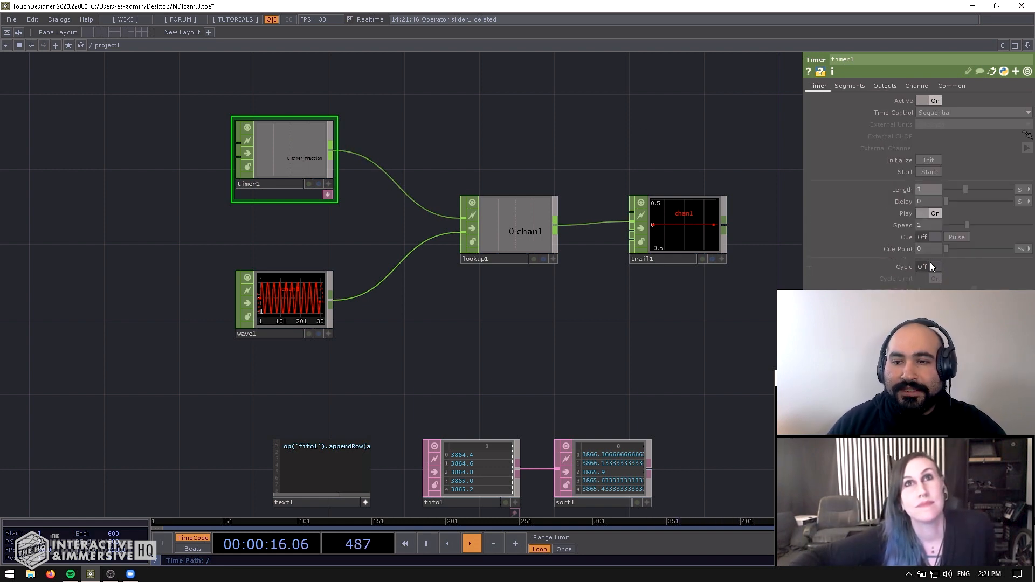
click(936, 266)
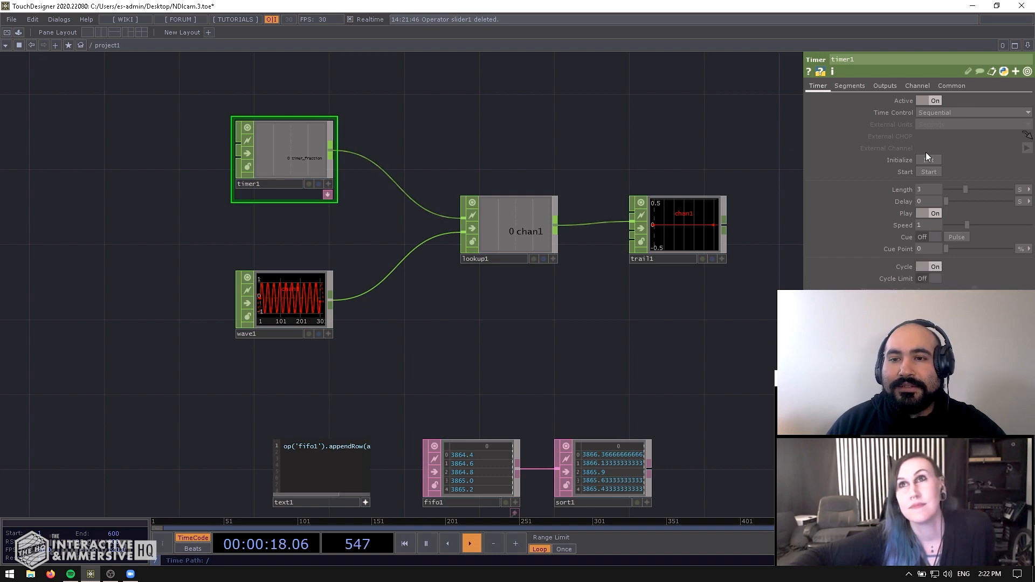
click(929, 160)
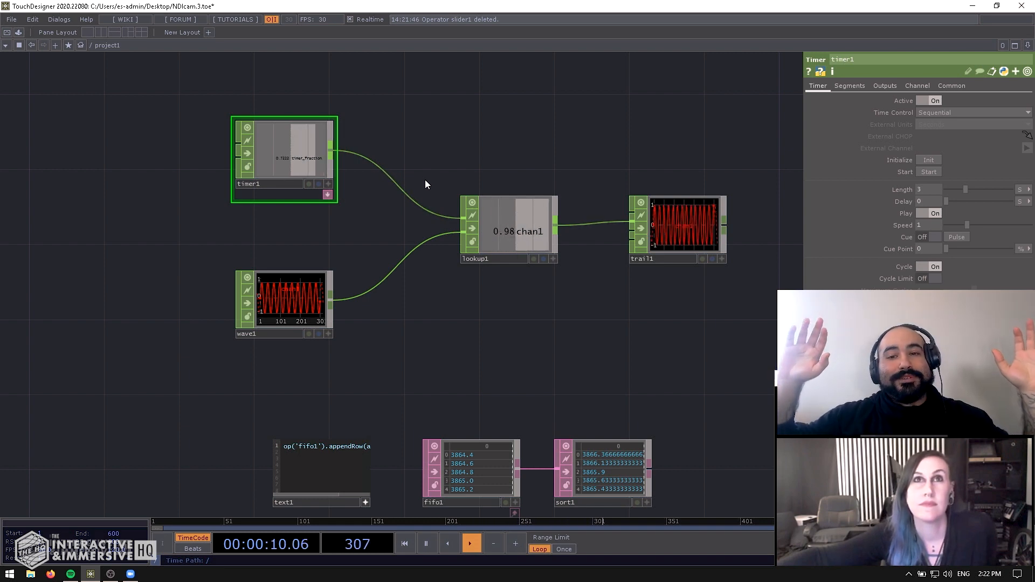
click(284, 300)
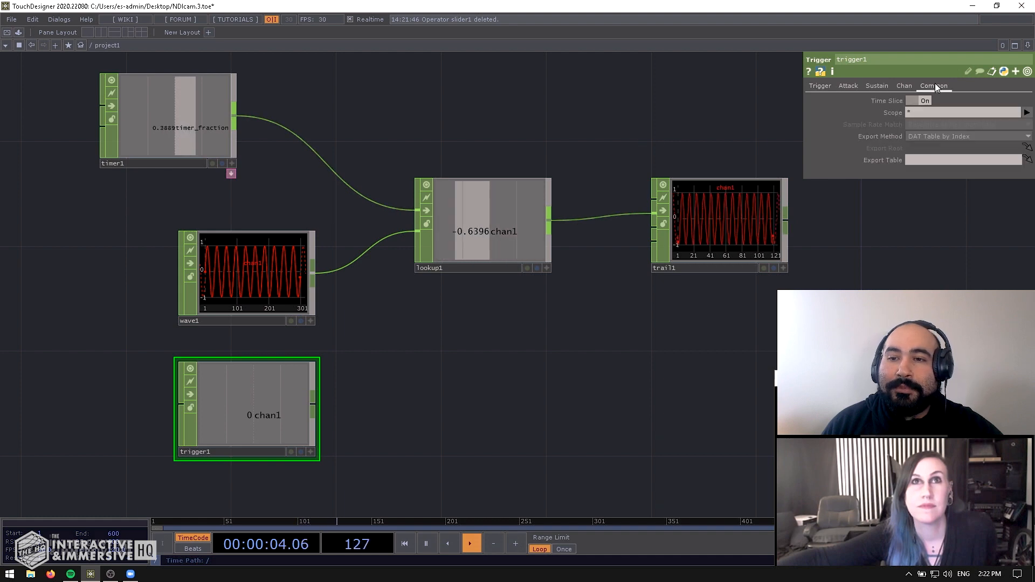
Open trigger1's Common page to disable Time Slice, then inspect lookup1's channel info.
click(924, 100)
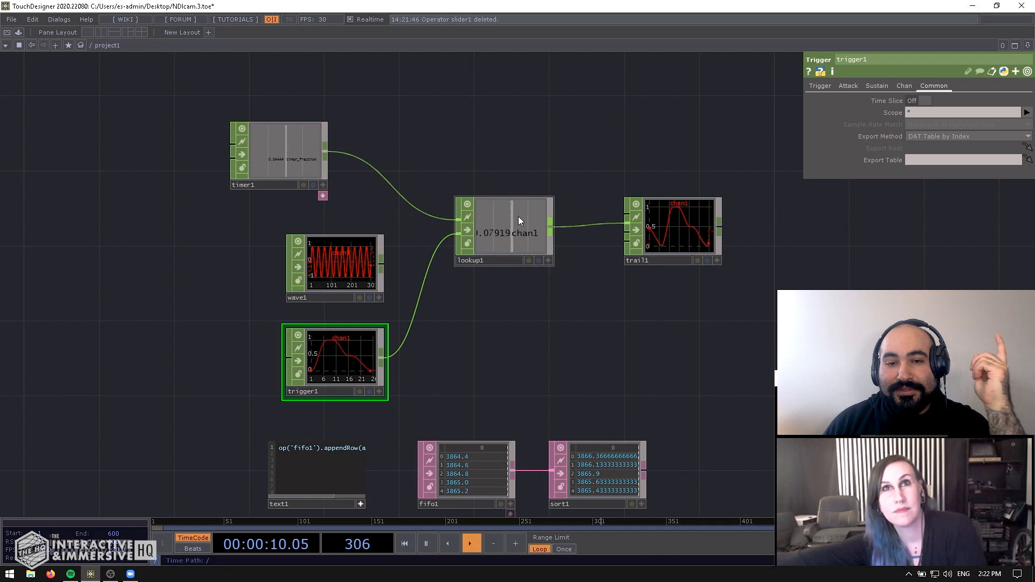
click(504, 230)
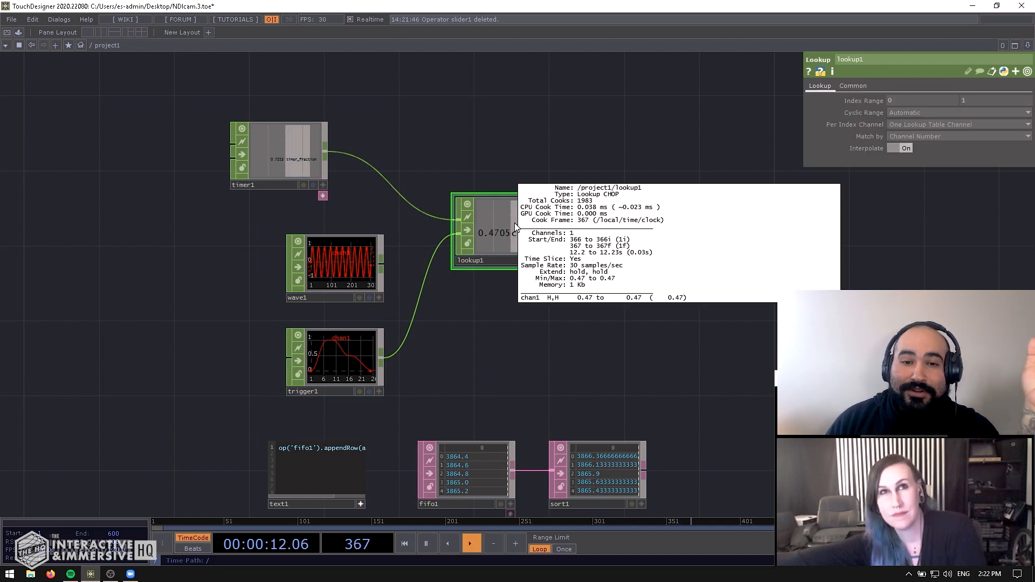